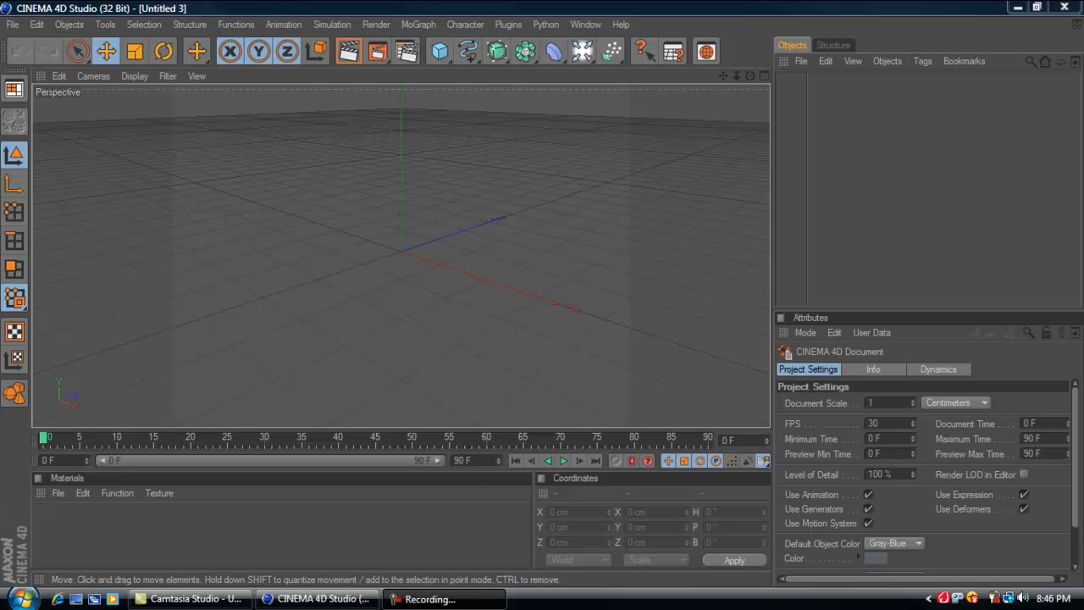
mouse_move(750, 244)
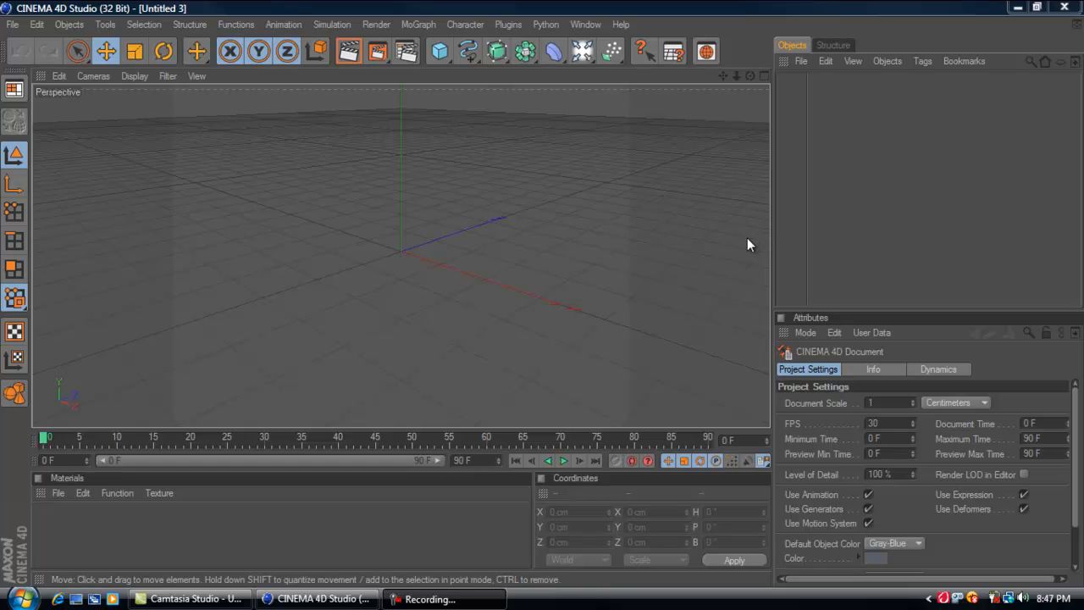
mouse_move(574, 227)
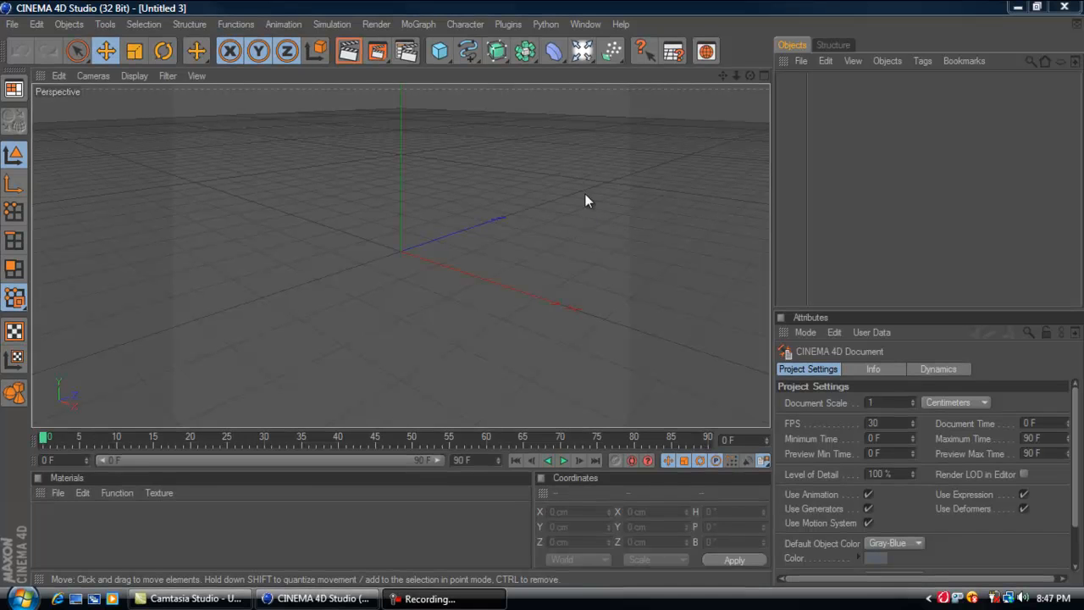
- Add a MoText object with the default word "Text" from the MoGraph menu
left_click(417, 24)
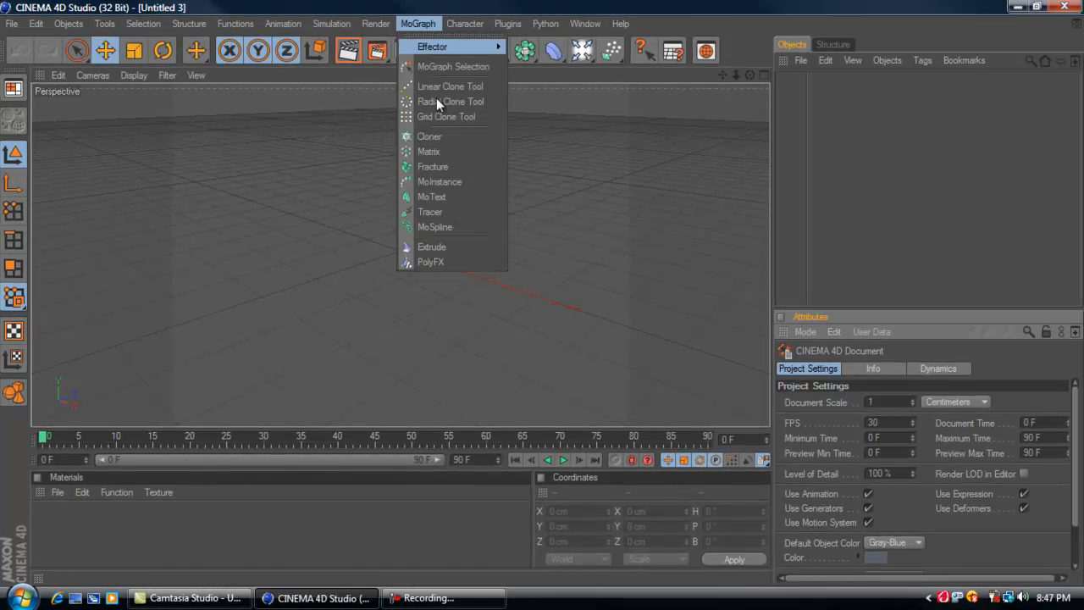
left_click(432, 196)
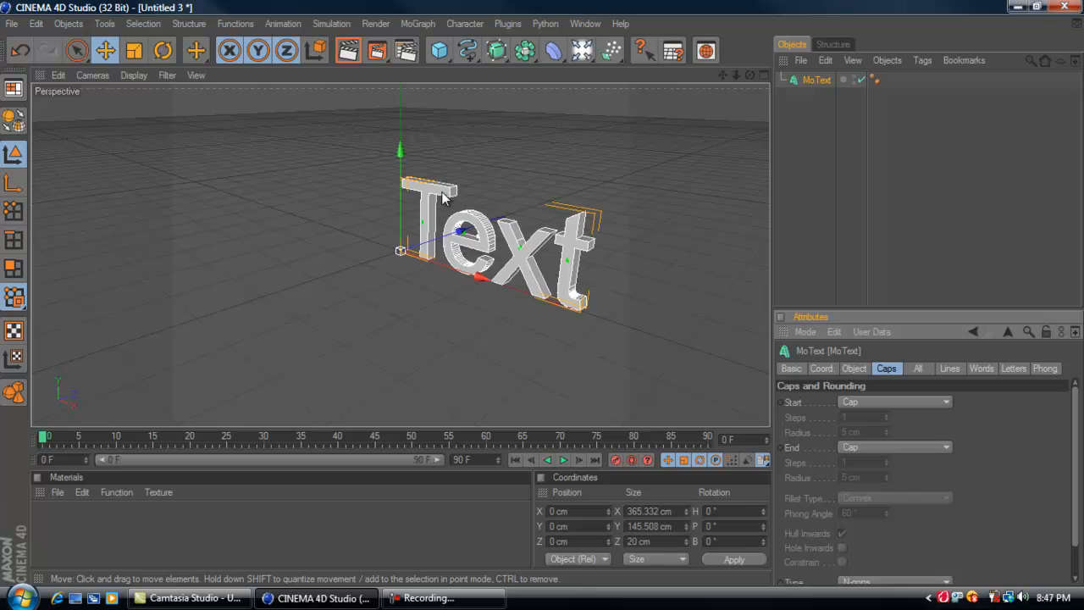
mouse_move(542, 210)
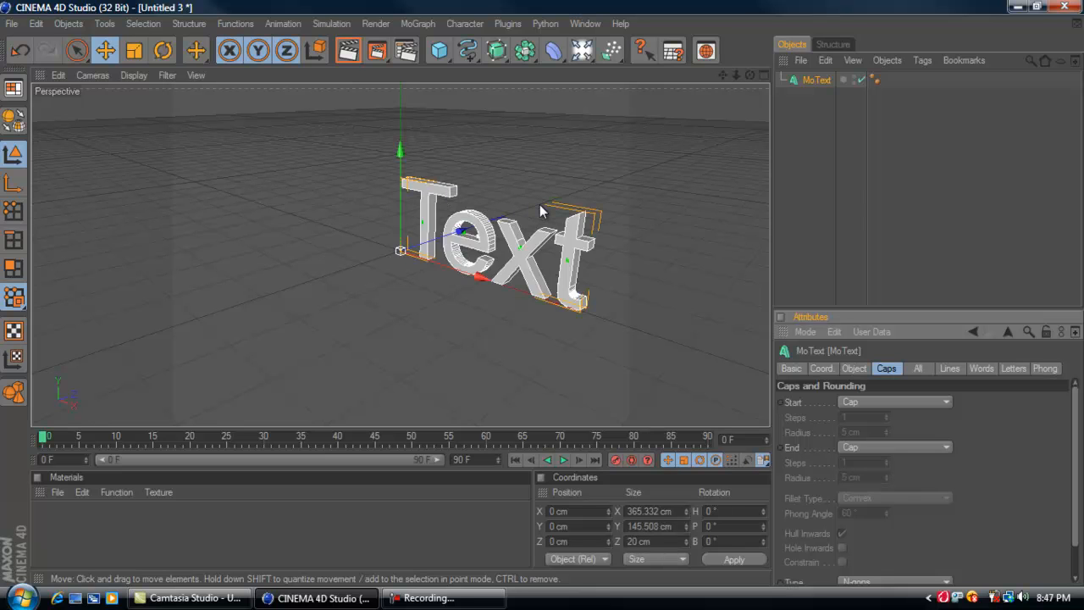
mouse_move(848, 122)
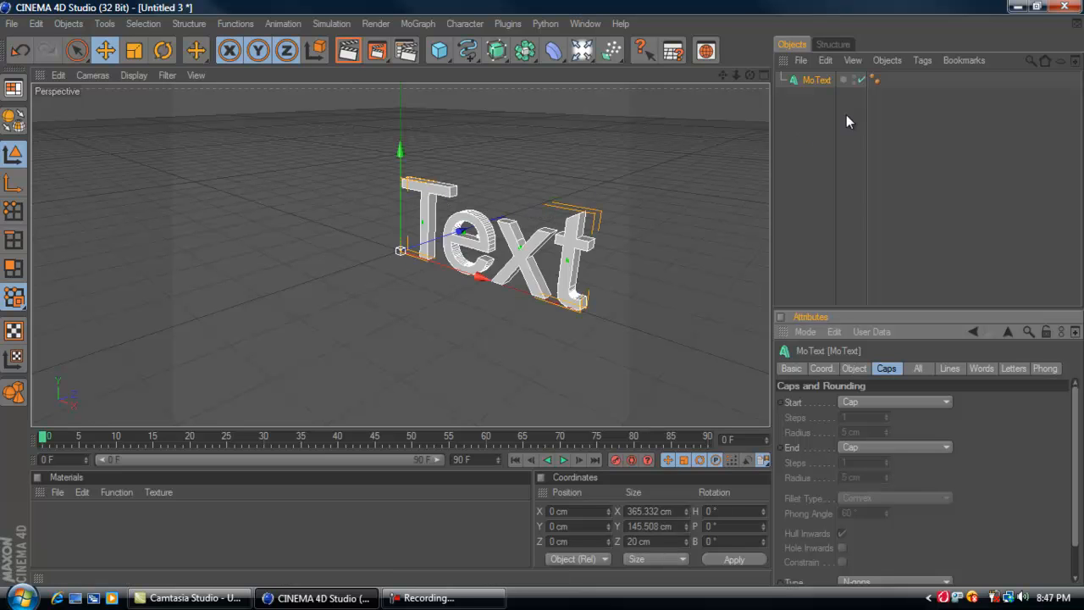
mouse_move(840, 120)
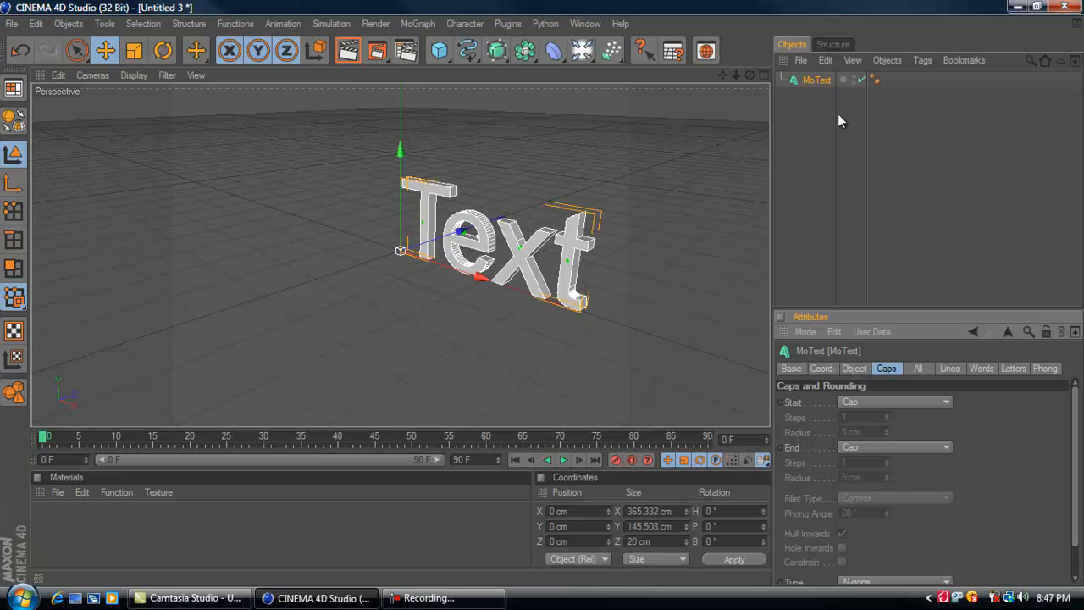
mouse_move(619, 207)
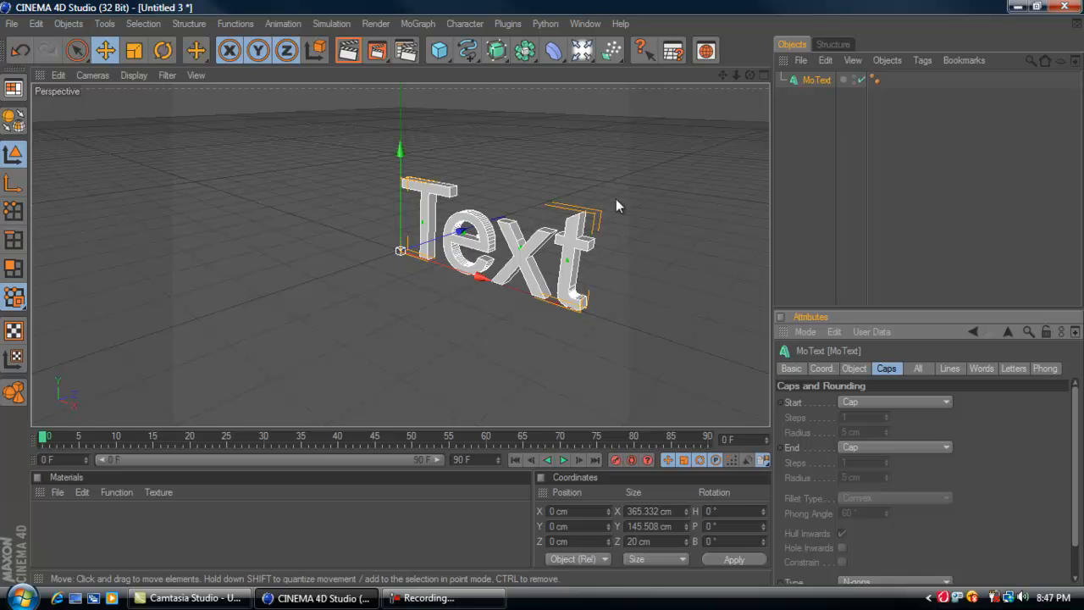
mouse_move(438, 302)
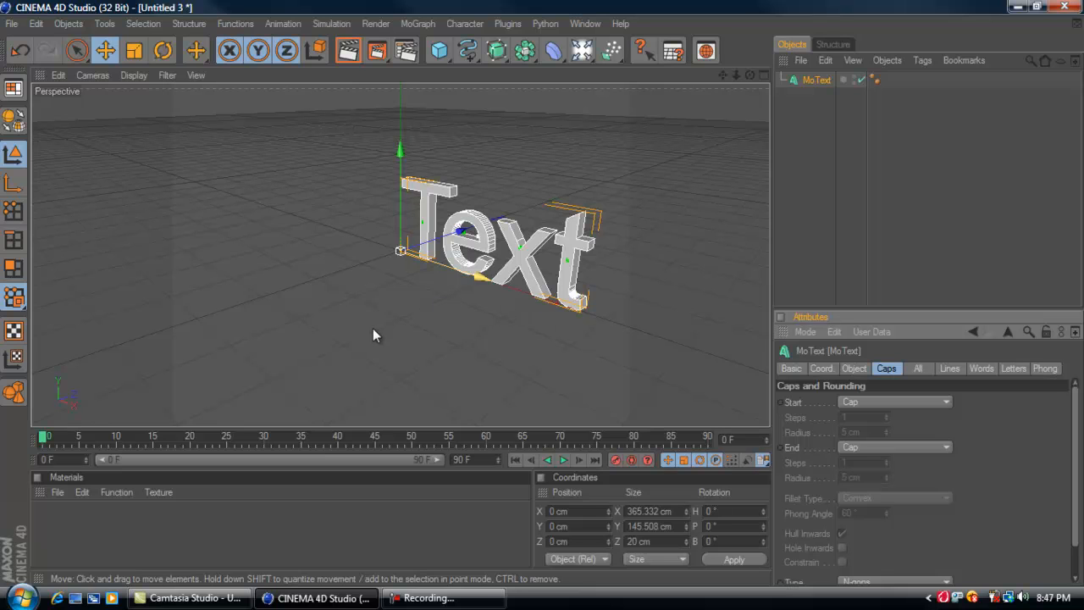
- Set the MoText to the Russian font with Middle alignment and retype its text as RUS
left_click(853, 367)
type("12")
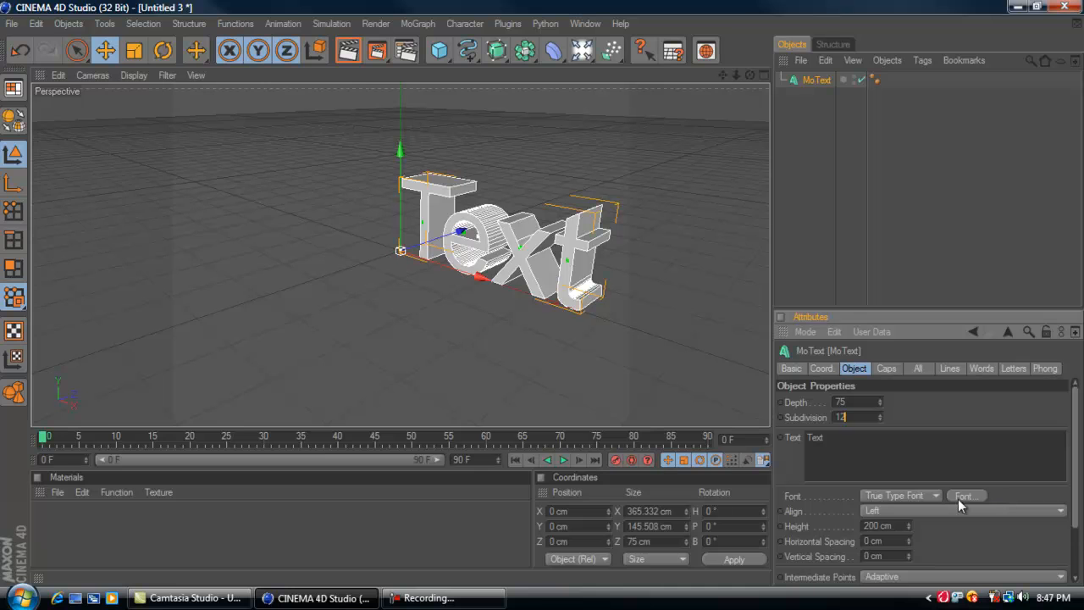
left_click(965, 494)
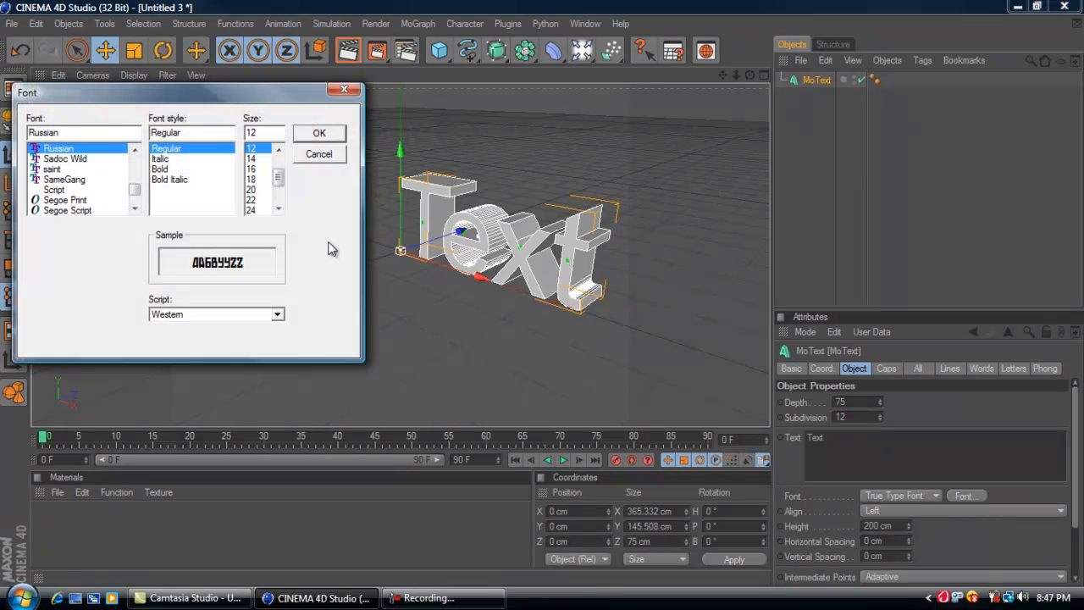
left_click(318, 132)
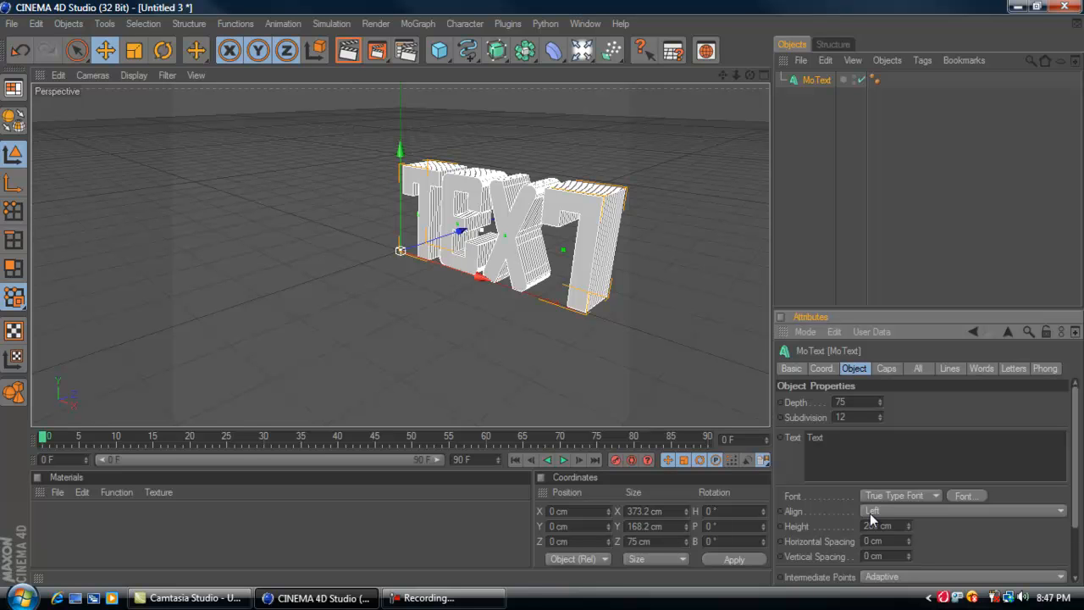
left_click(956, 510)
type("Rus")
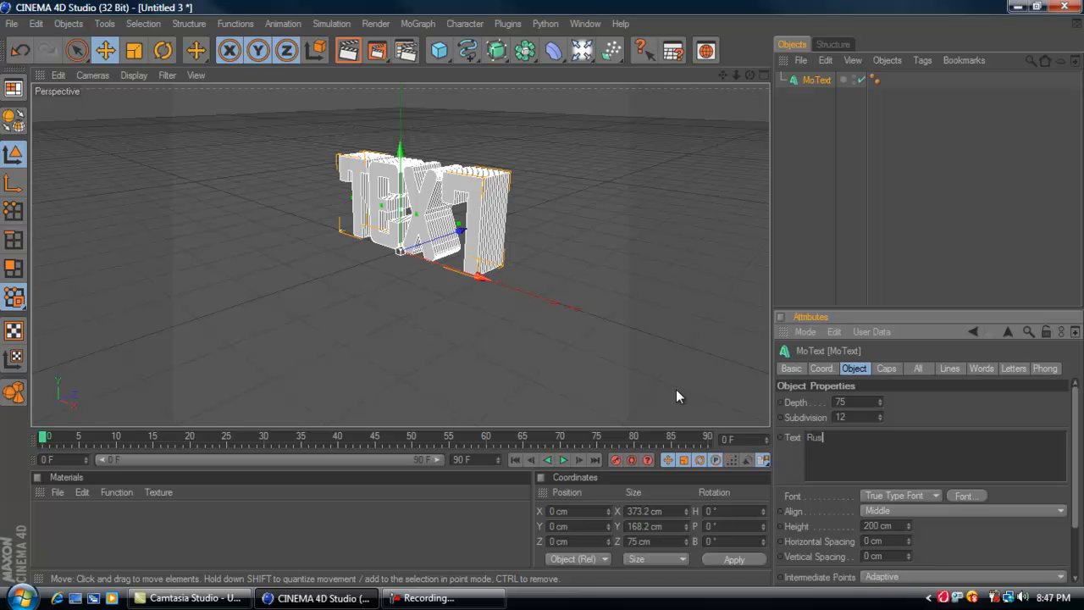
mouse_move(820, 441)
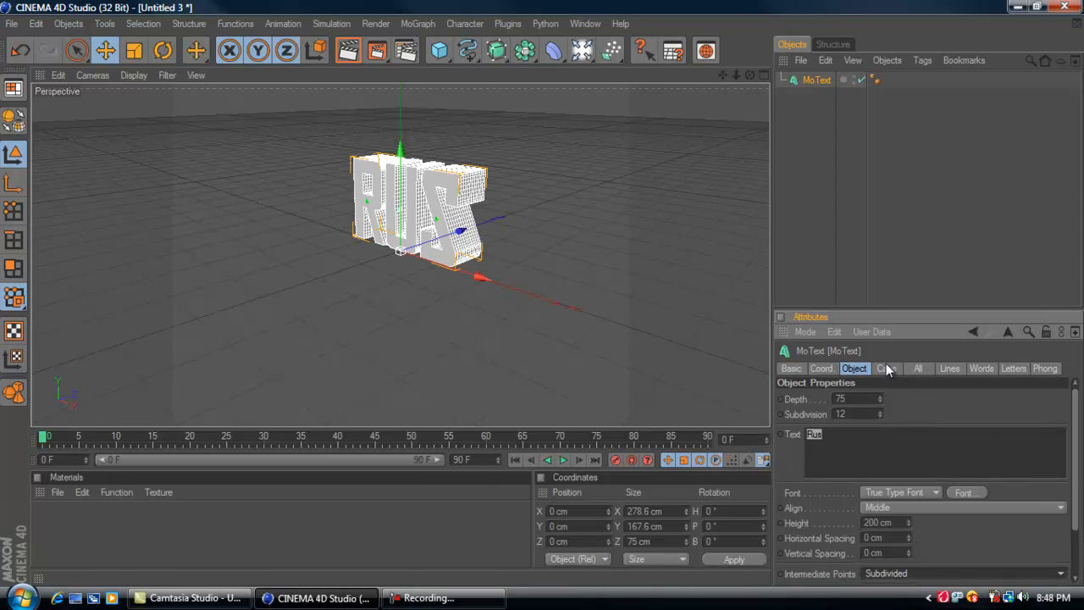
- Set Start and End caps to Fillet Cap with 4 cm radius and Quadrangles cap type
left_click(886, 369)
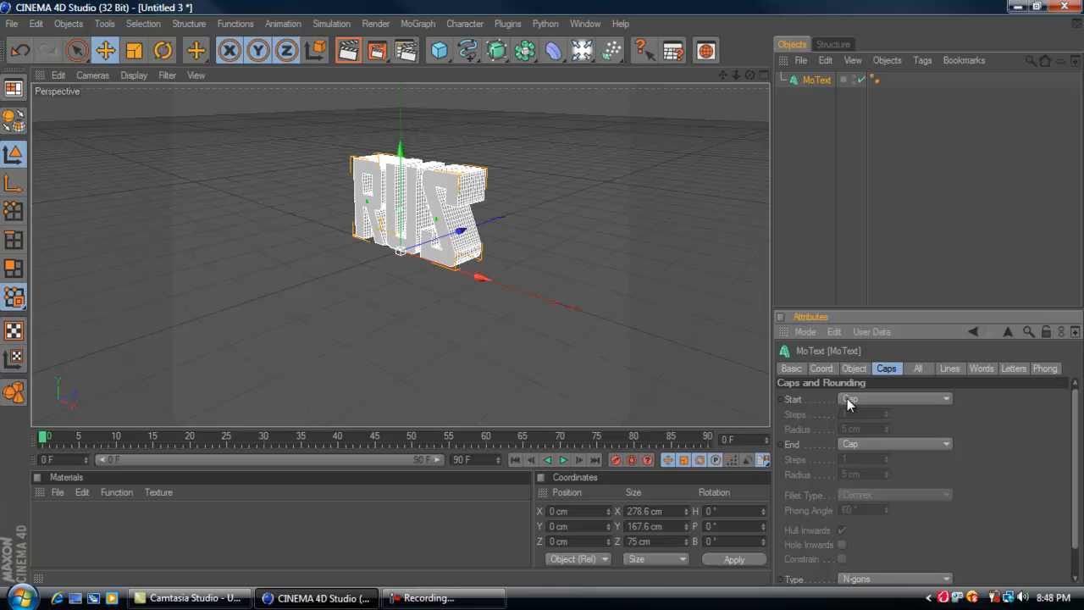
left_click(945, 443)
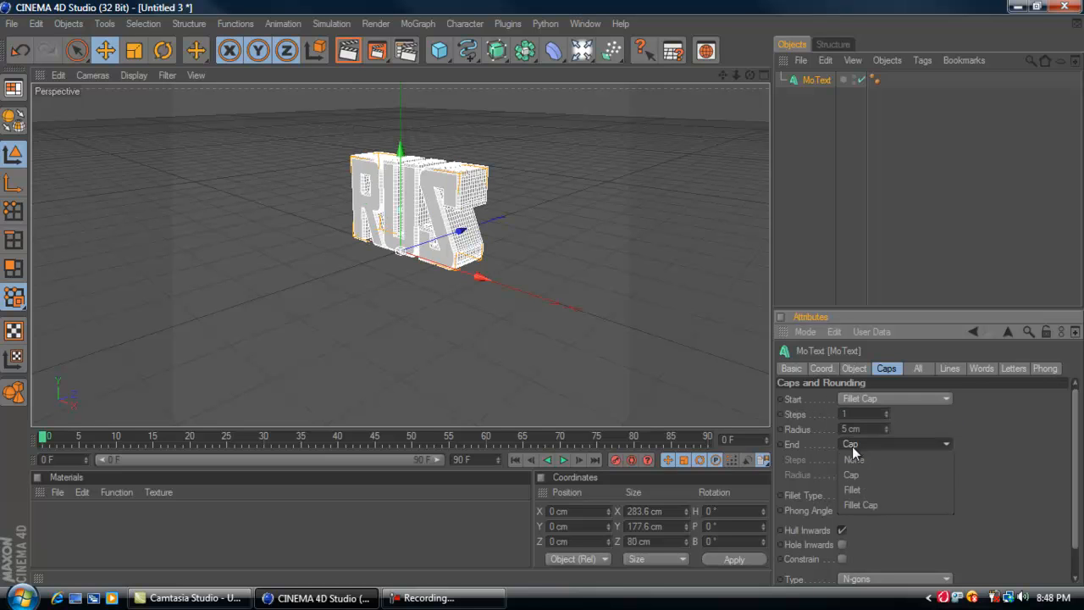
left_click(861, 504)
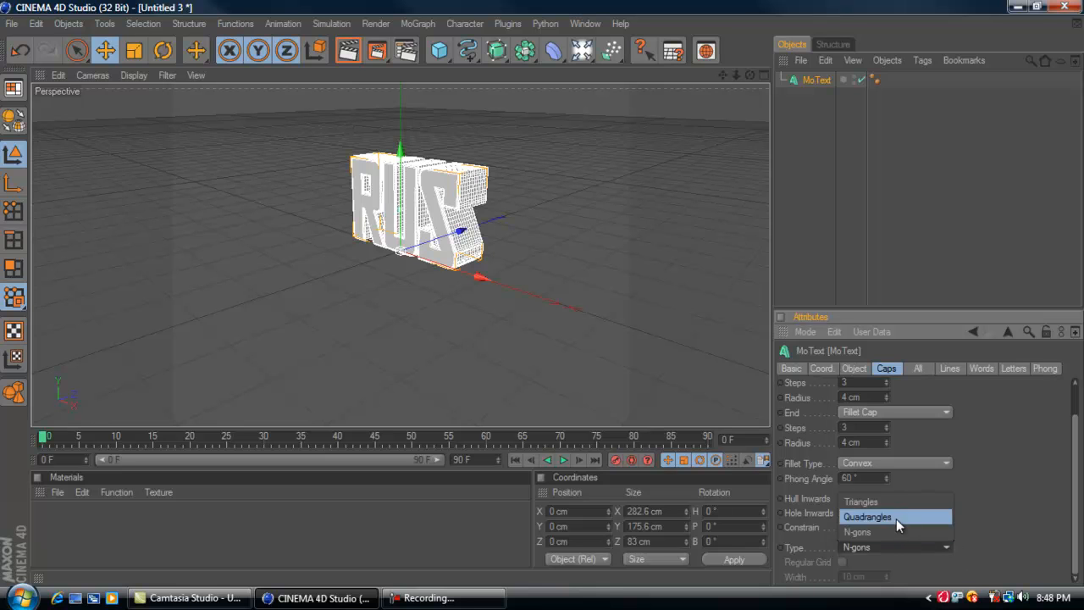
left_click(874, 514)
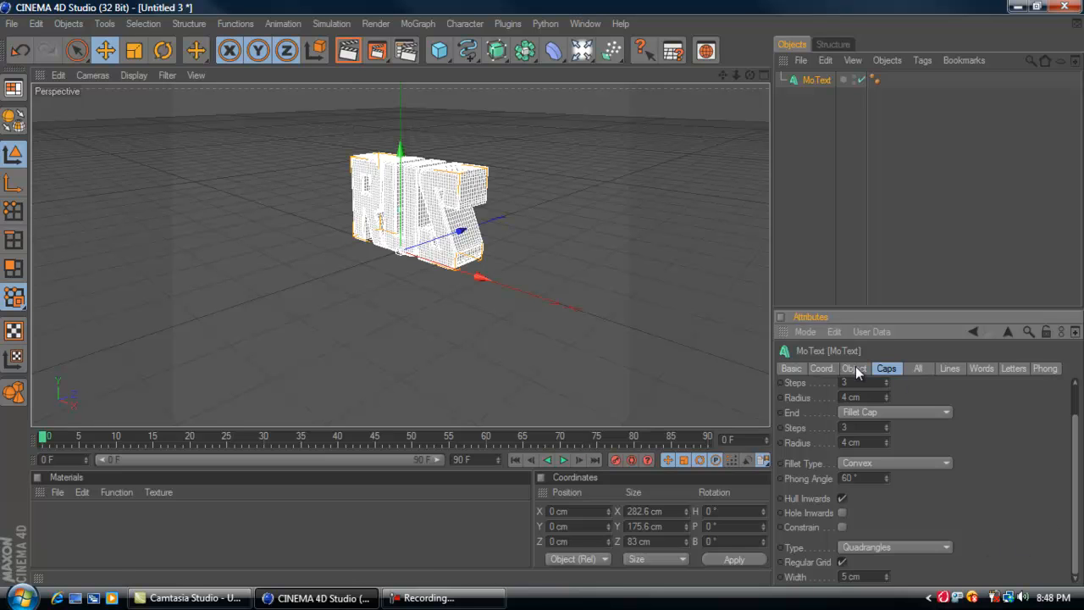
left_click(853, 369)
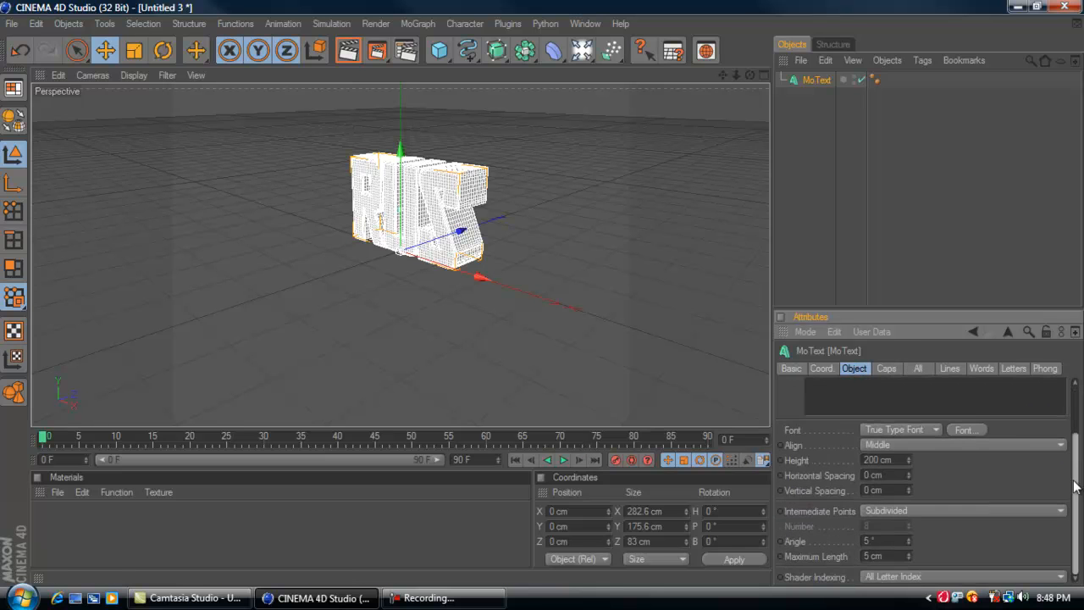
left_click(887, 369)
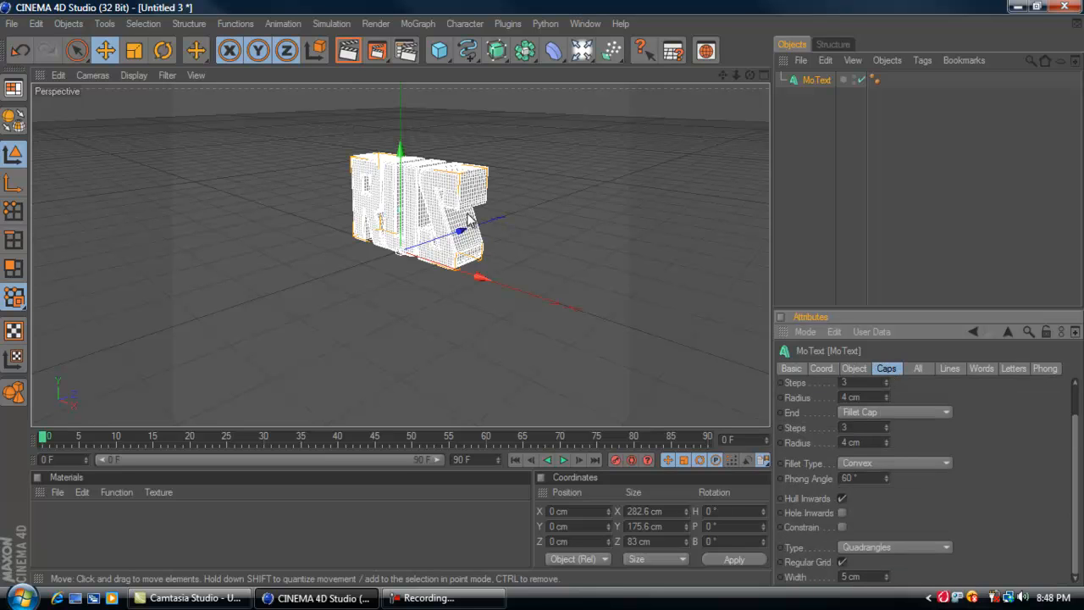
mouse_move(433, 194)
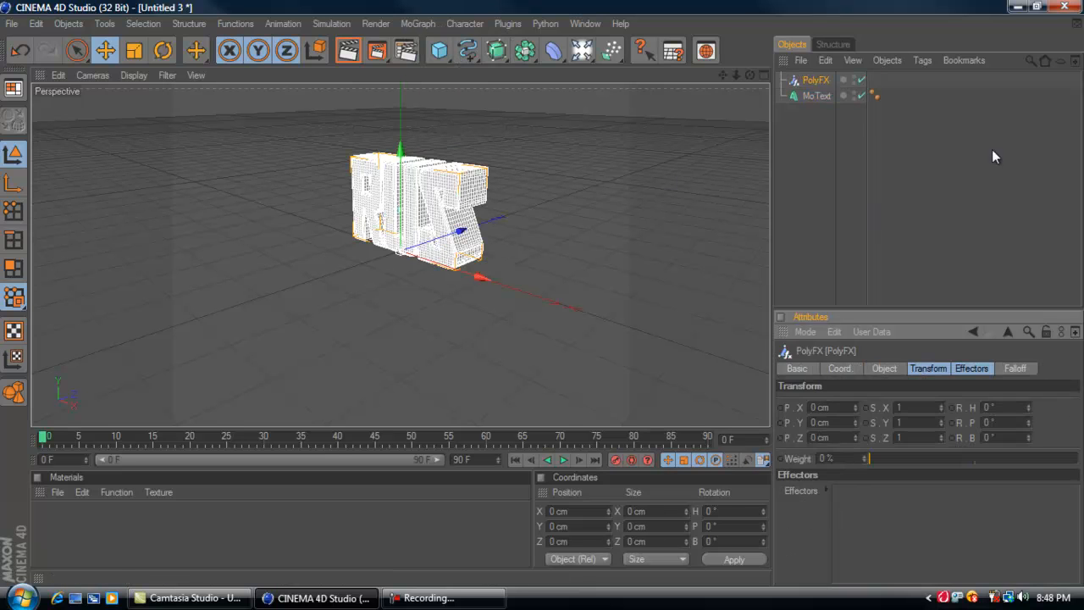
- Create a PolyFX object and make it a child of the MoText in the Object Manager
left_click(818, 83)
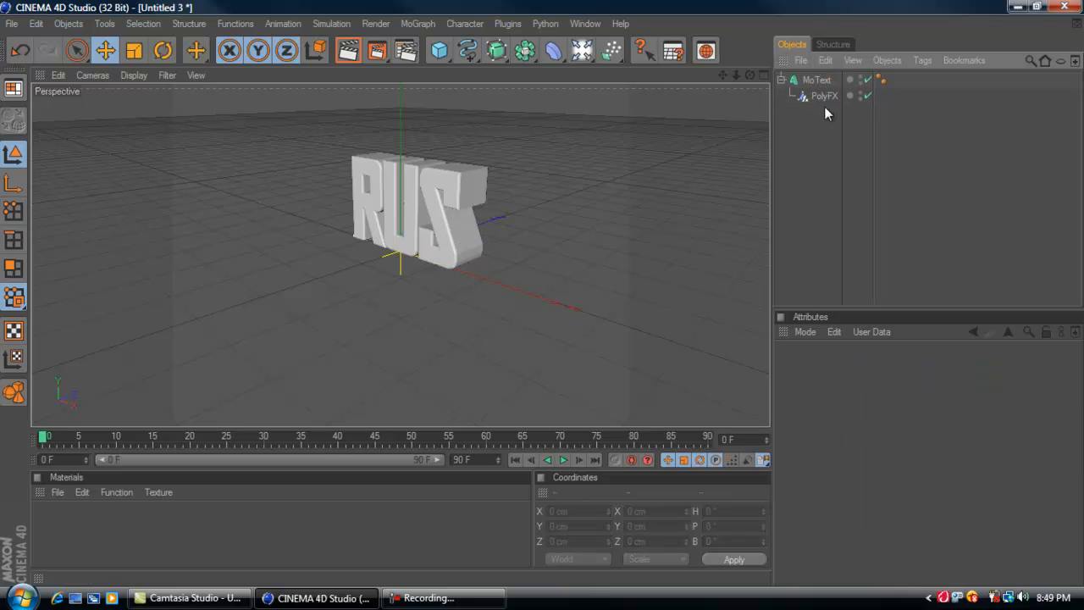
left_click(820, 103)
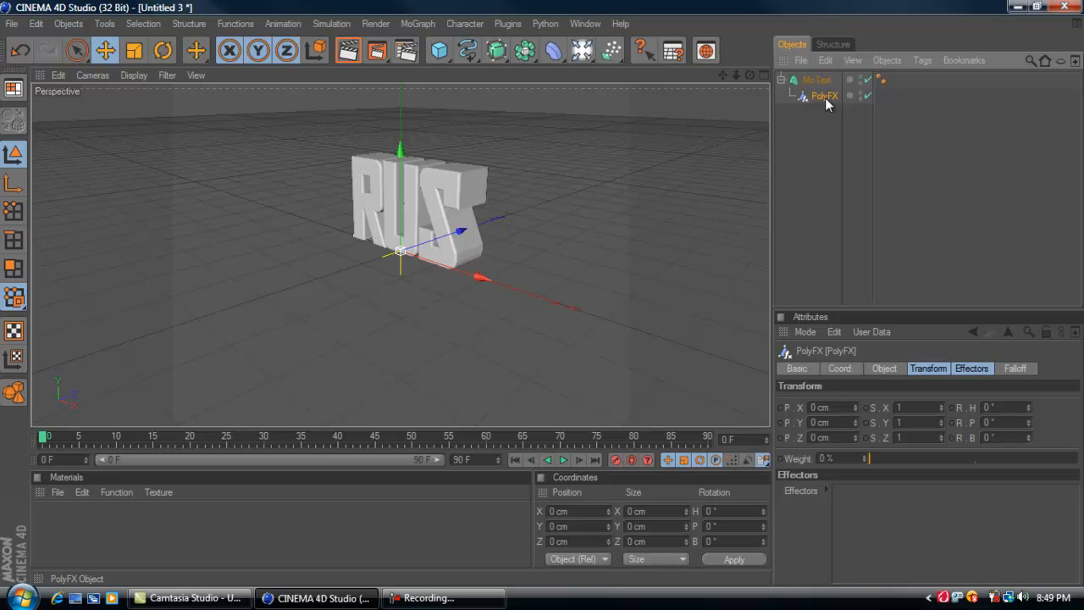
- Add a Random effector and set the PolyFX Transform scale to 0 so the text disappears
left_click(376, 24)
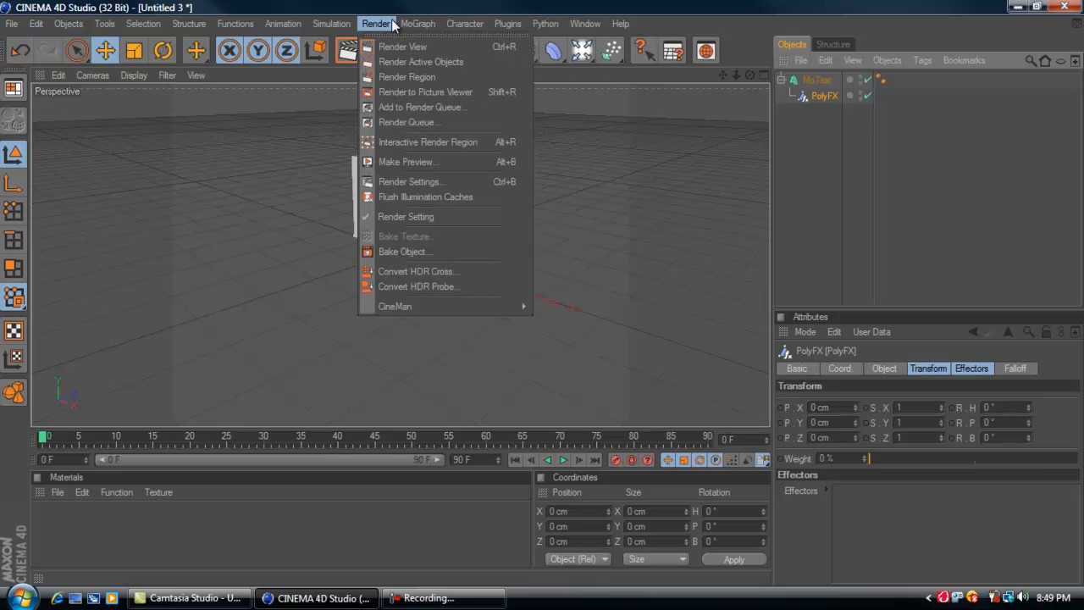
left_click(416, 23)
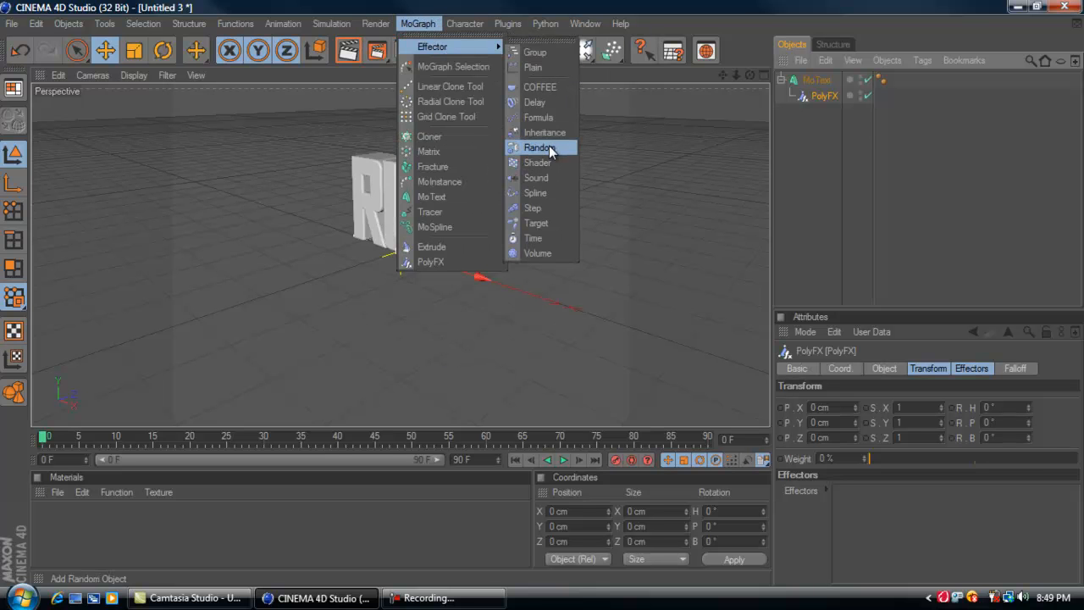
left_click(539, 147)
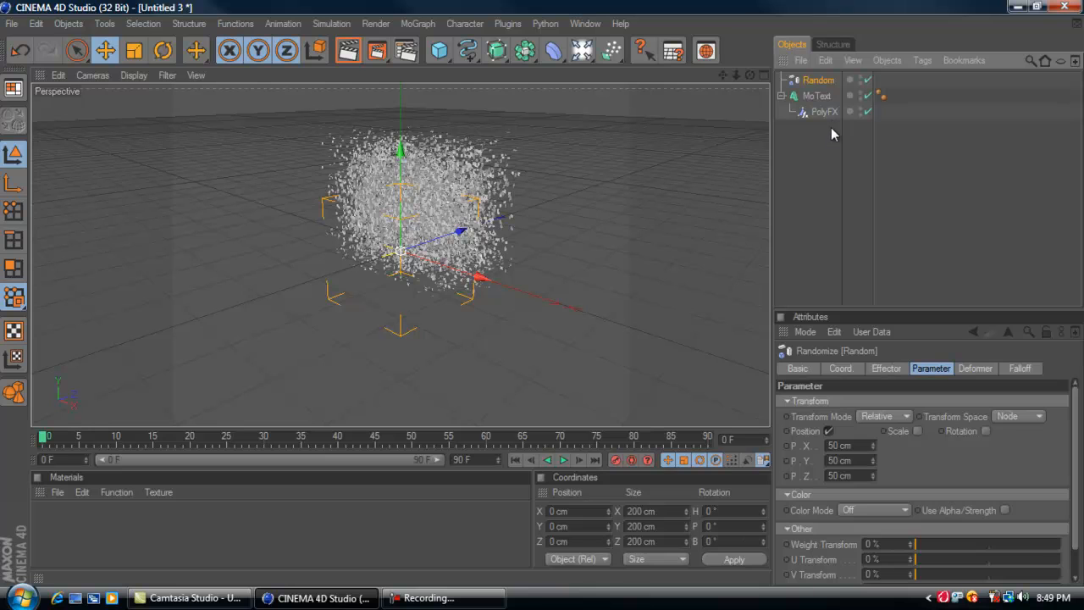
left_click(823, 112)
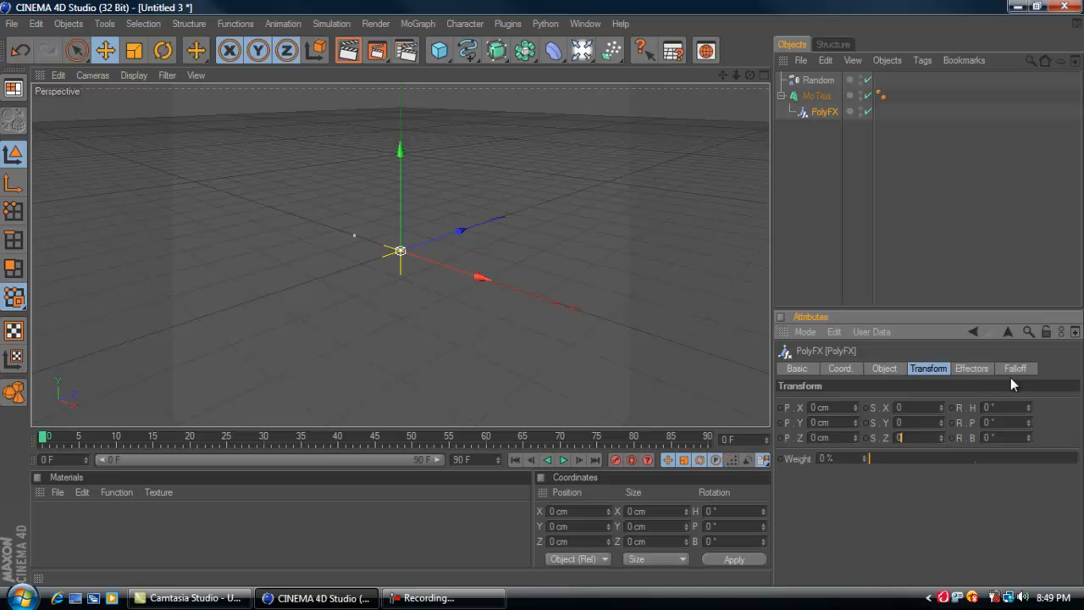
- Give the PolyFX a linear spline falloff with a softened edge and a preset curve shape
left_click(1016, 367)
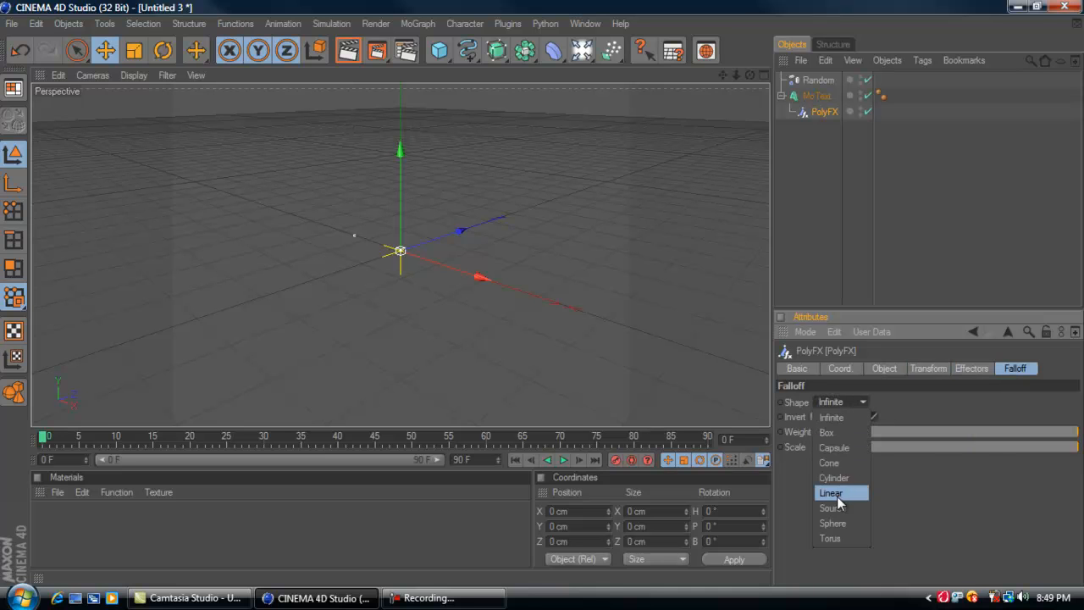
left_click(833, 491)
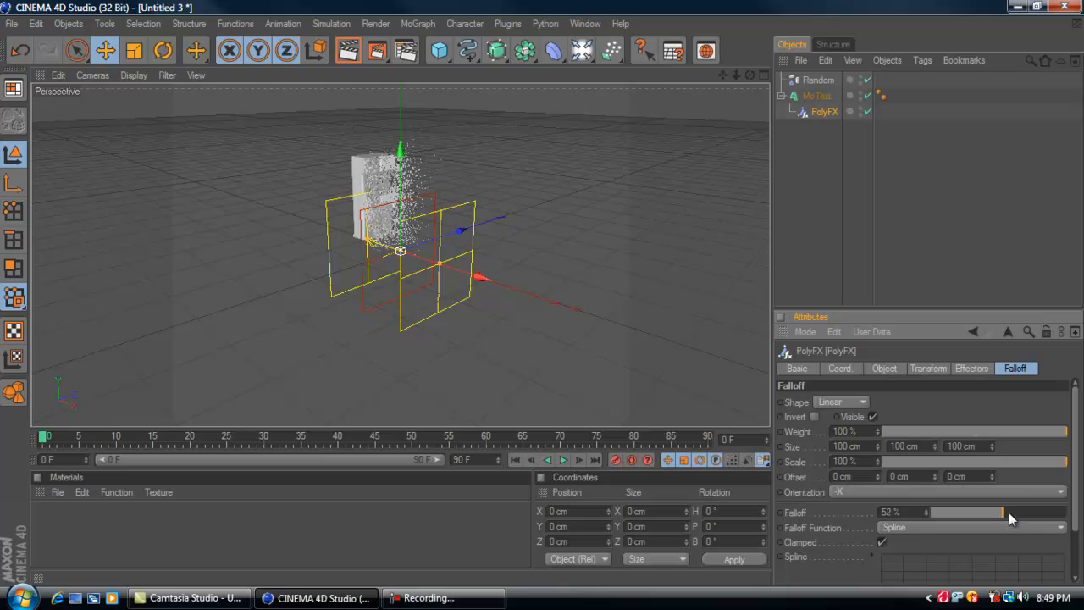
left_click_drag(999, 511, 1064, 511)
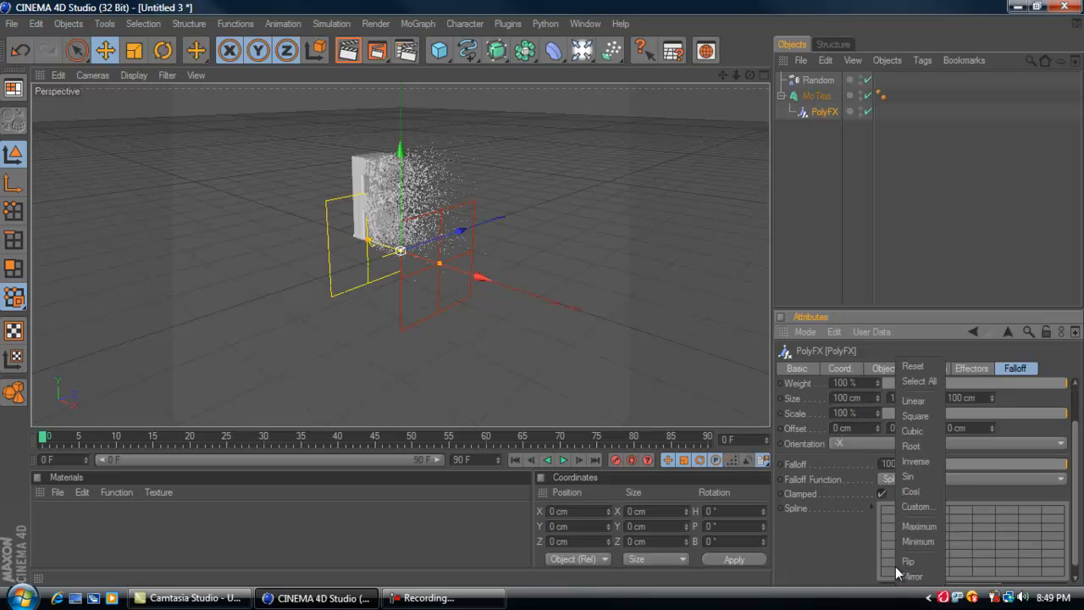
left_click(890, 478)
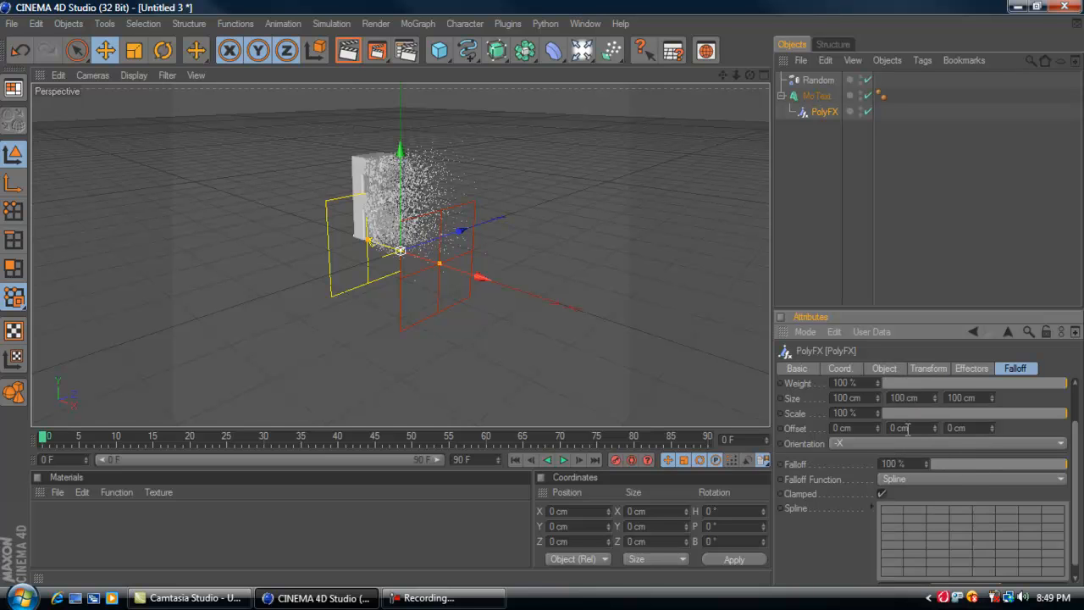
mouse_move(837, 550)
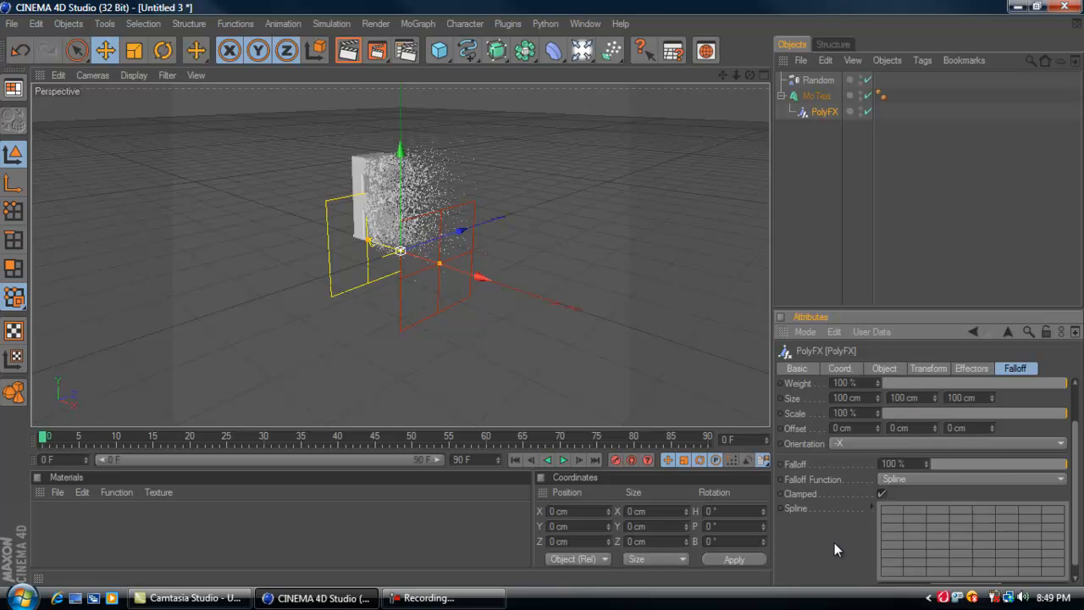
mouse_move(906, 549)
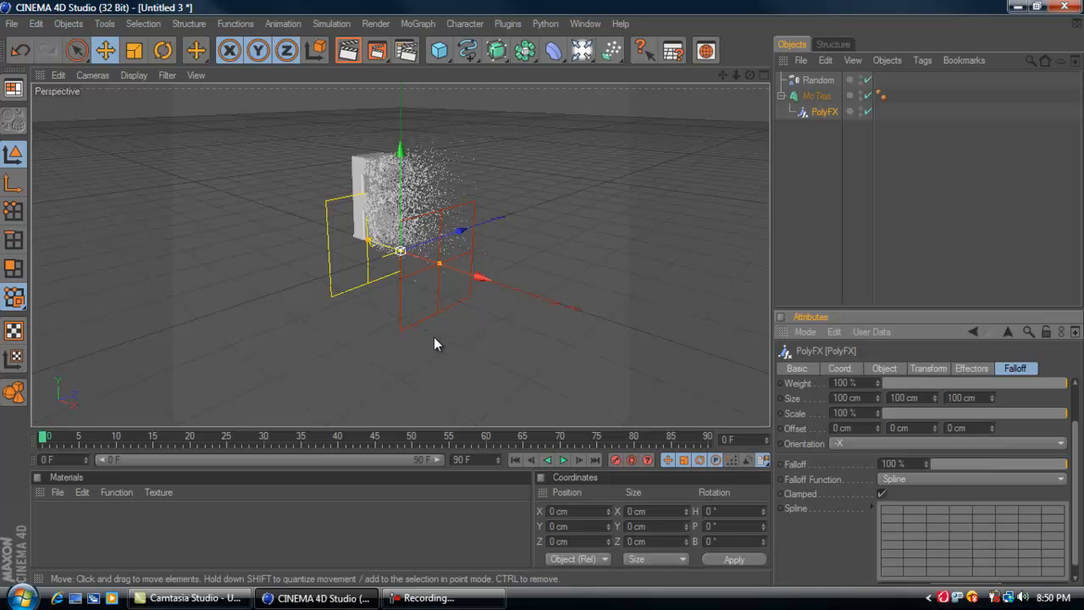
- Set the Random effector's Position P.X, P.Y and P.Z spread to 100 cm
left_click(815, 80)
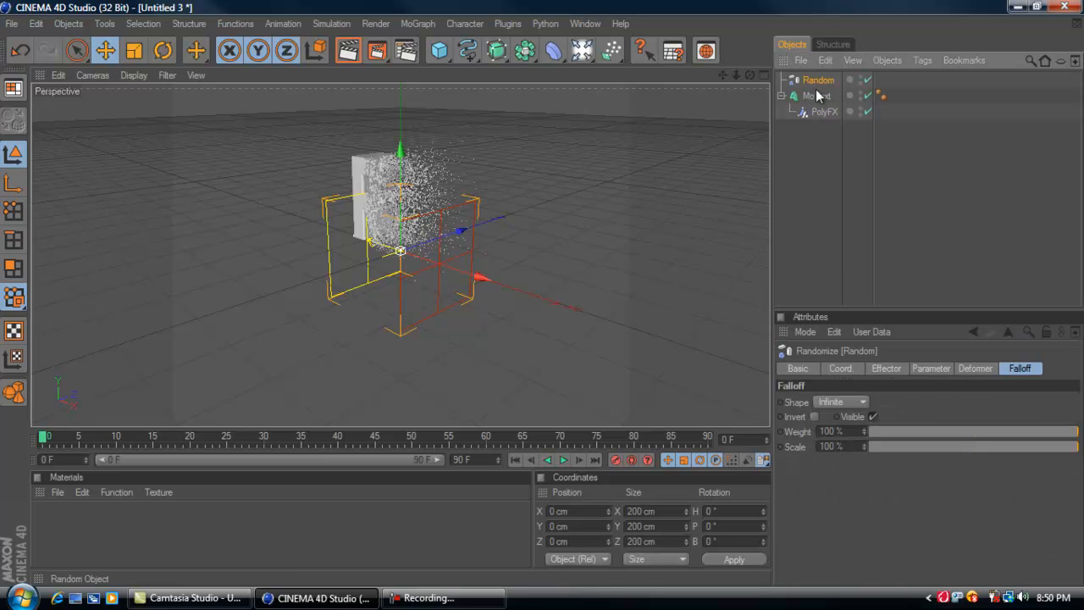
left_click(930, 367)
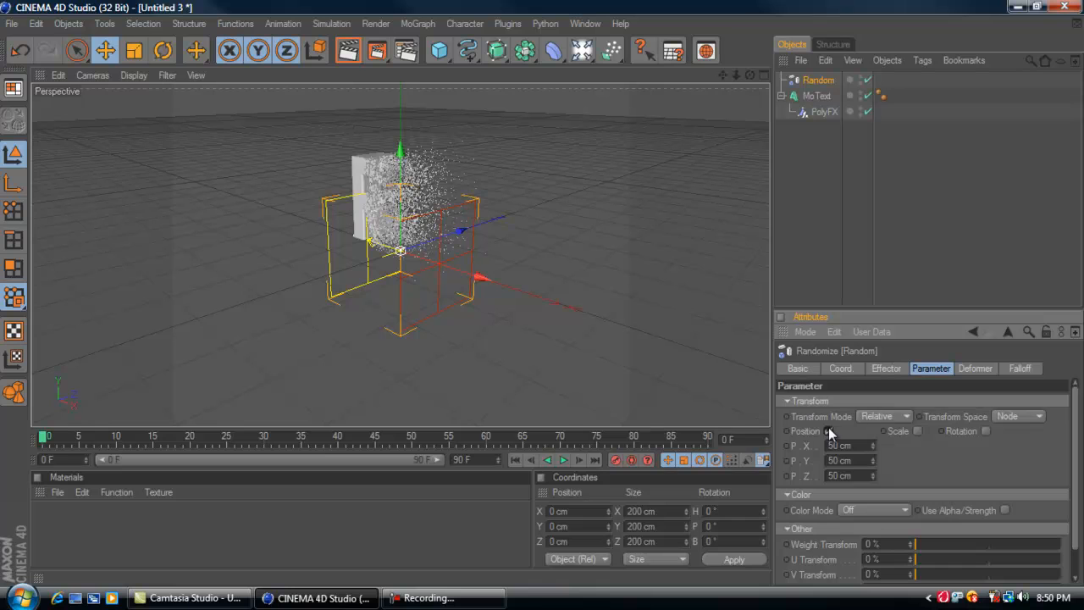
left_click(828, 432)
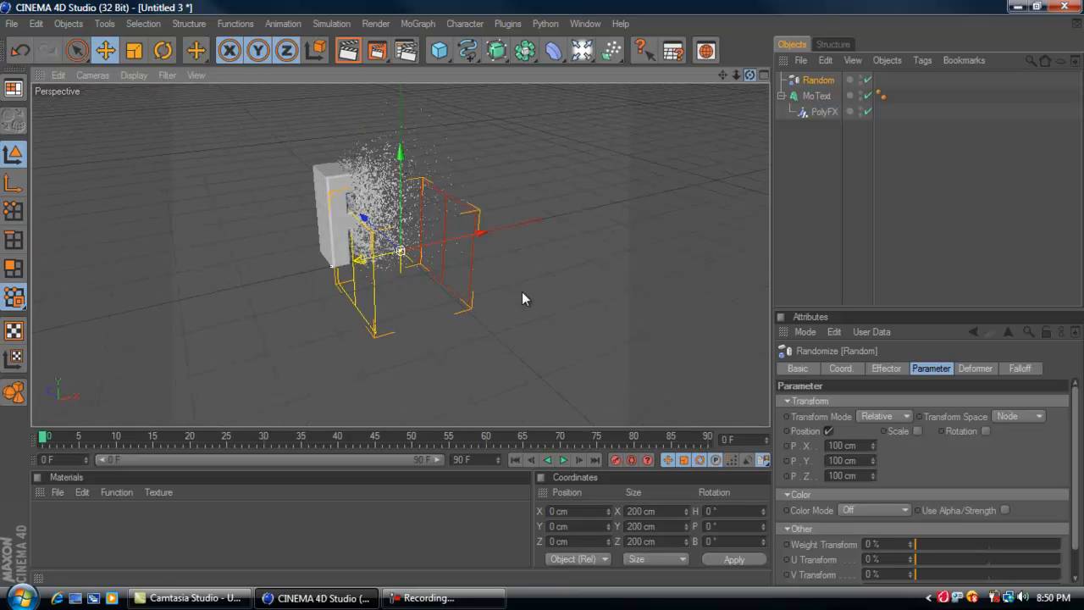
- Add a Floor object and set its Scale X and Y to 99999 so it reaches the horizon
left_click(608, 49)
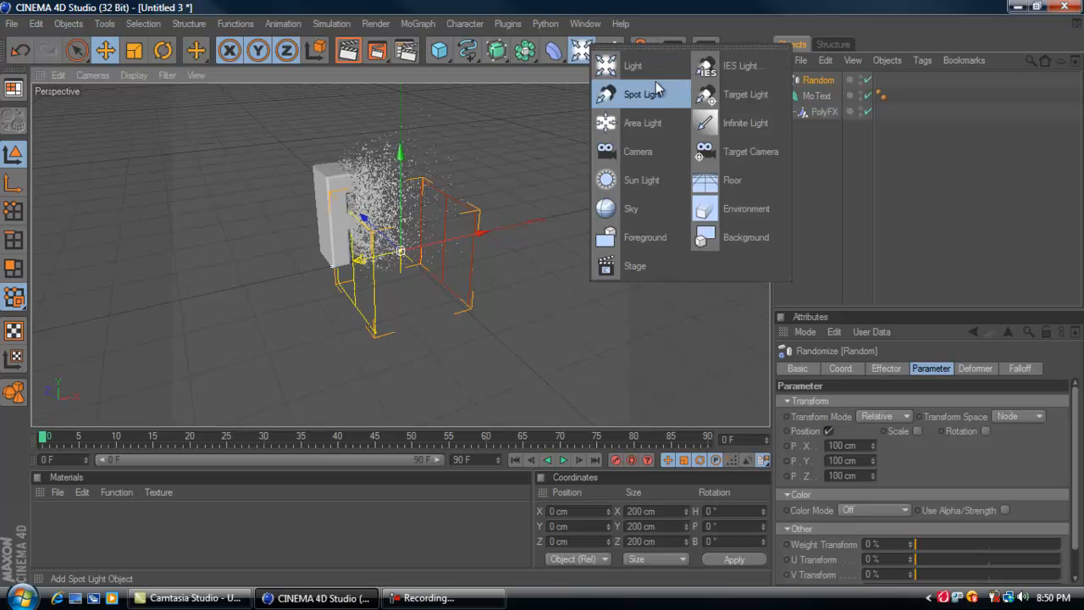
left_click(731, 179)
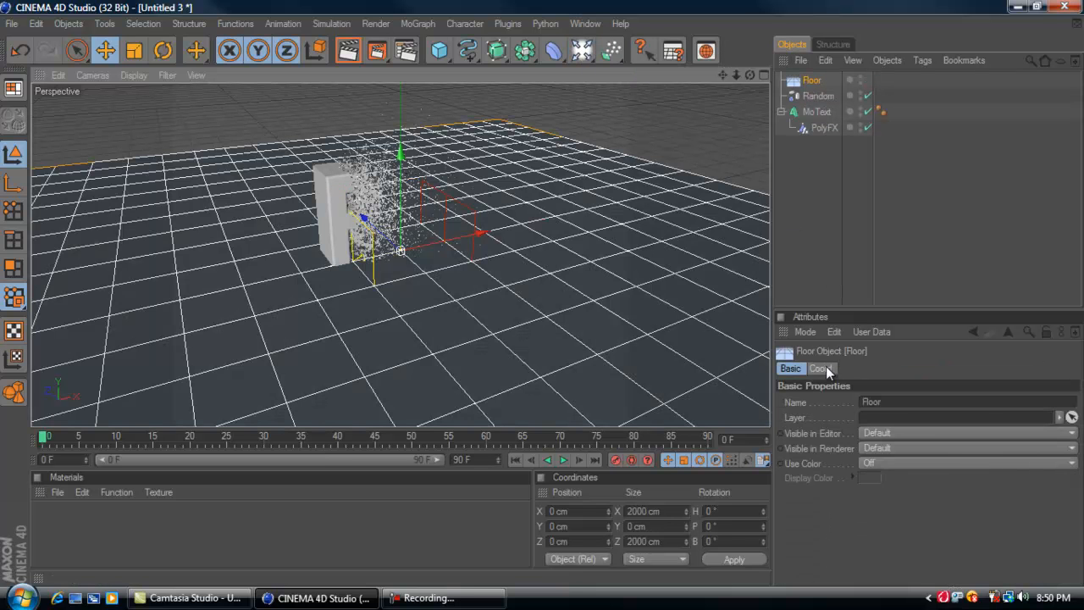
left_click(820, 369)
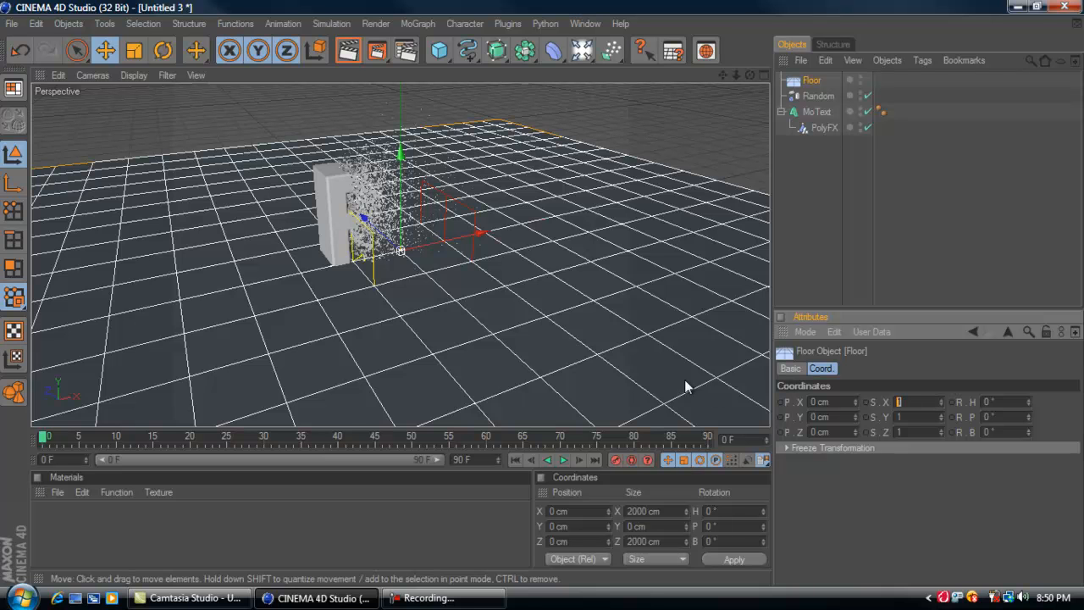
type("99999")
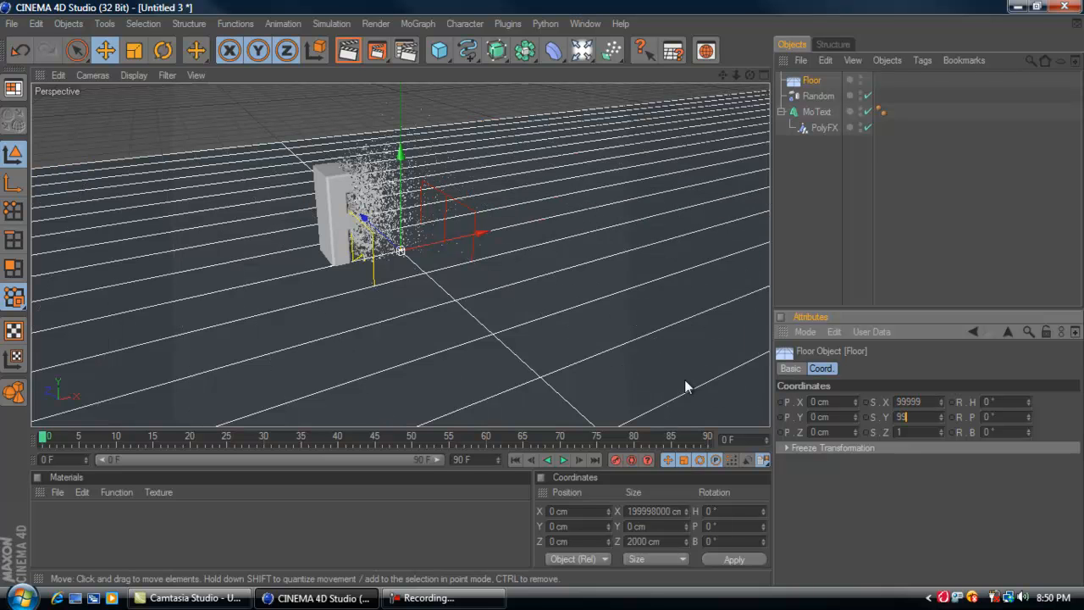
type("99999")
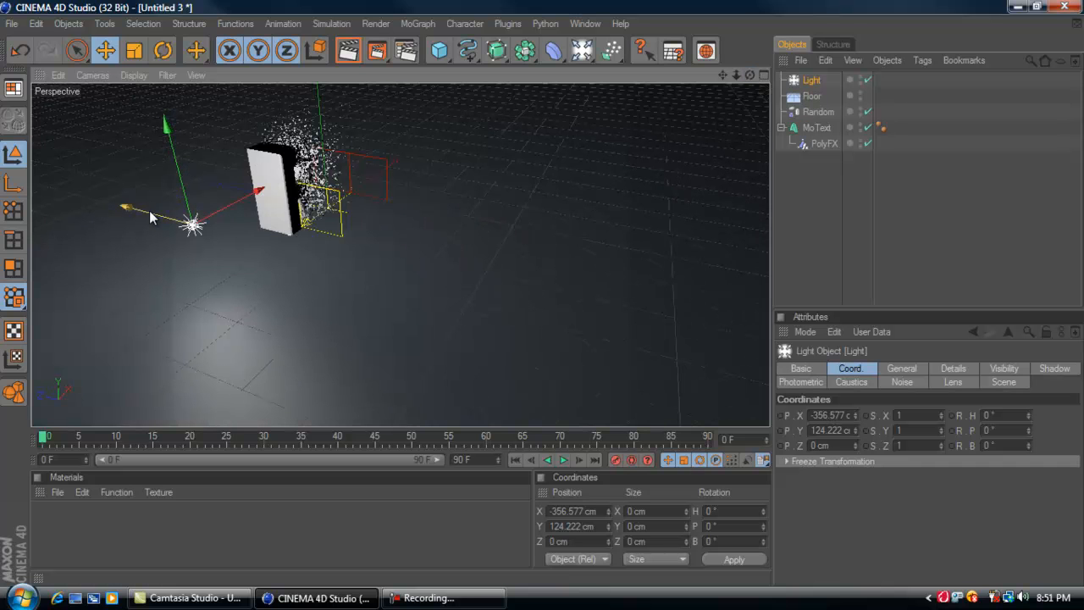
- Place two lights on either side of the text and give the first Shadow Maps (Soft)
left_click_drag(193, 224, 488, 305)
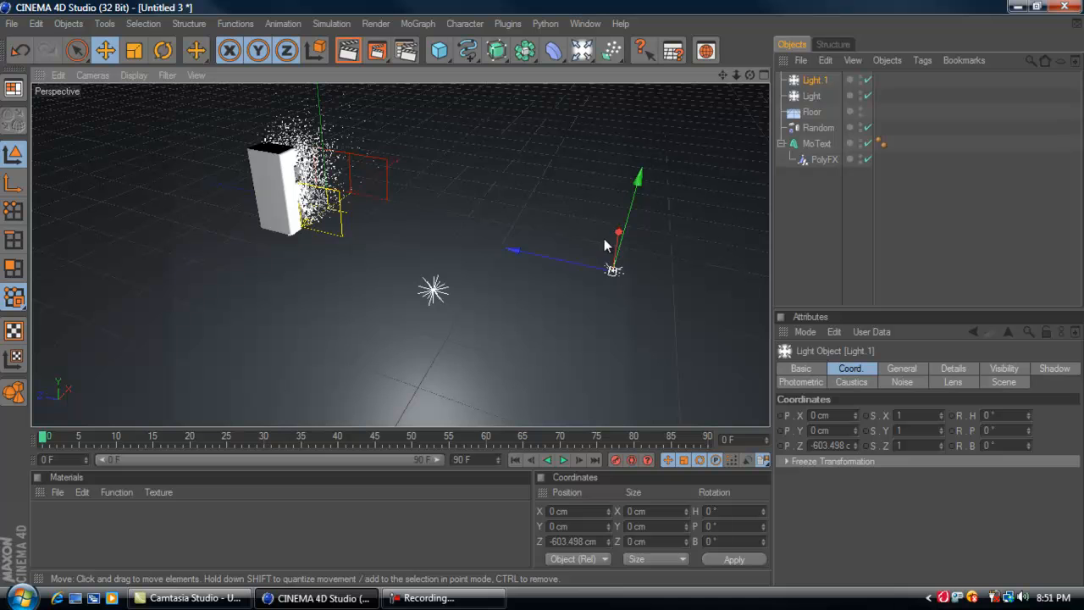
left_click_drag(613, 269, 629, 150)
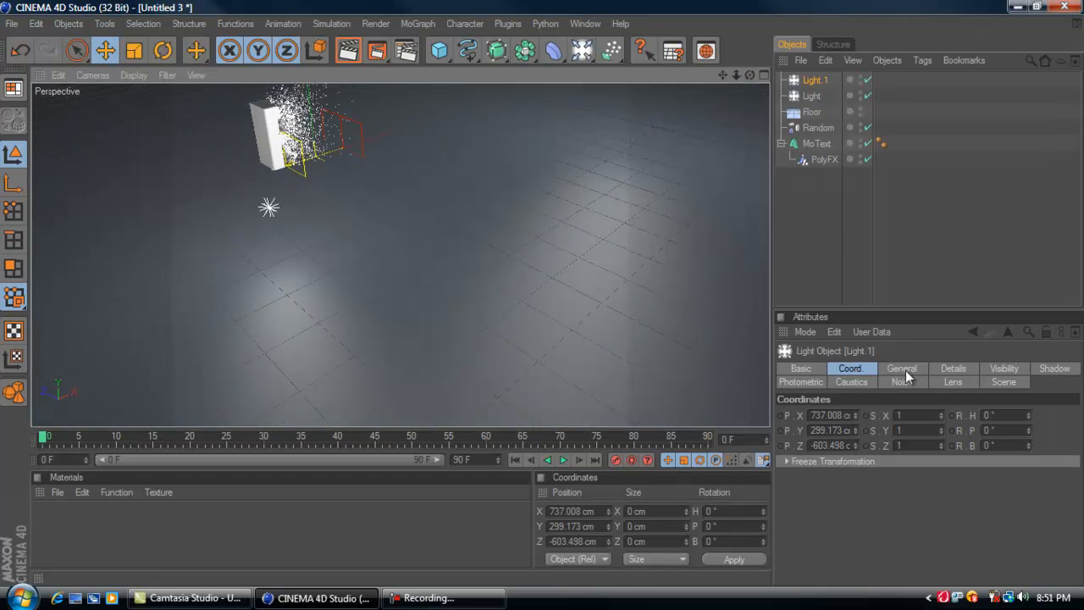
left_click(900, 369)
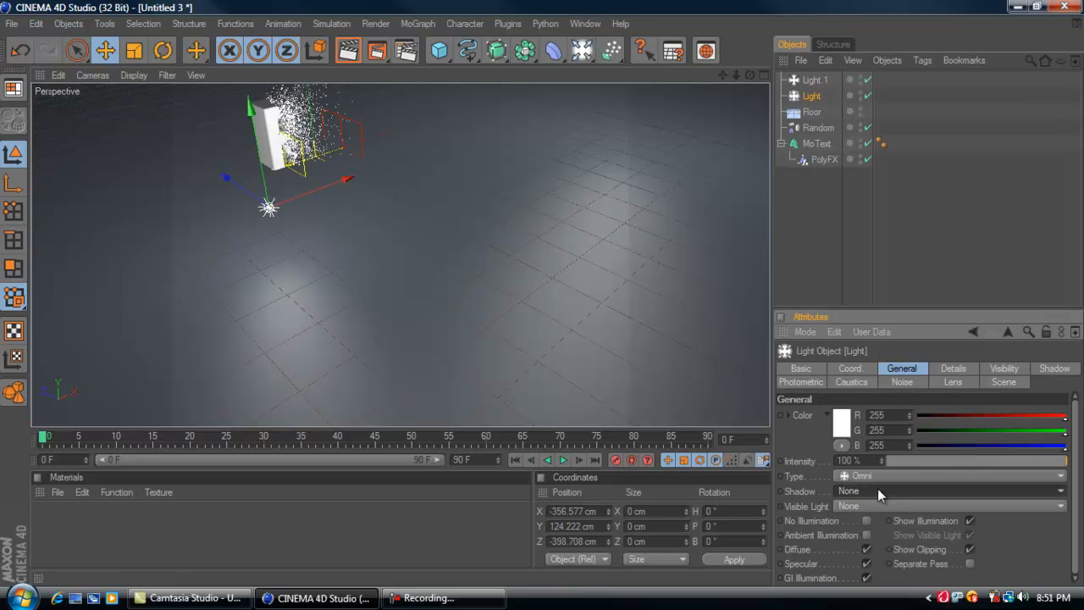
left_click(948, 491)
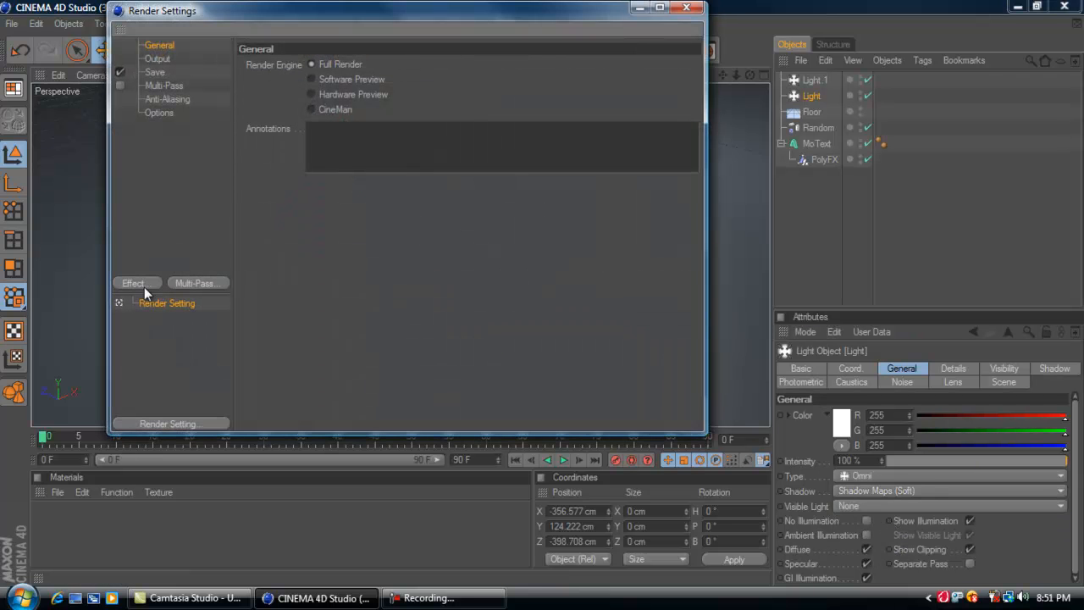
- Add Ambient Occlusion and Global Illumination in IR (Still Image) mode to the render settings
left_click(132, 283)
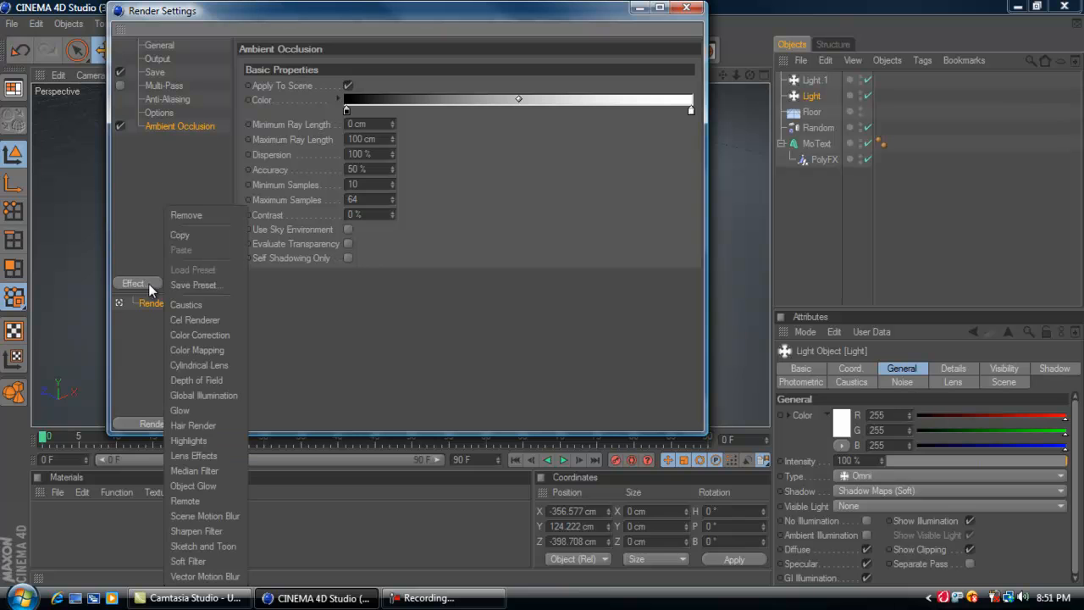
mouse_move(241, 395)
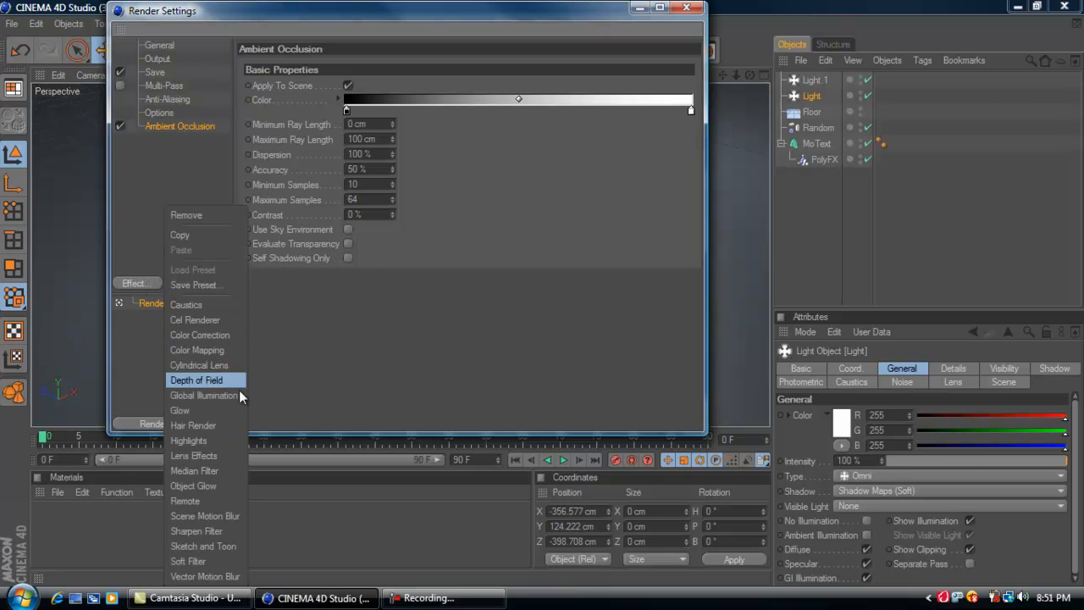
left_click(204, 396)
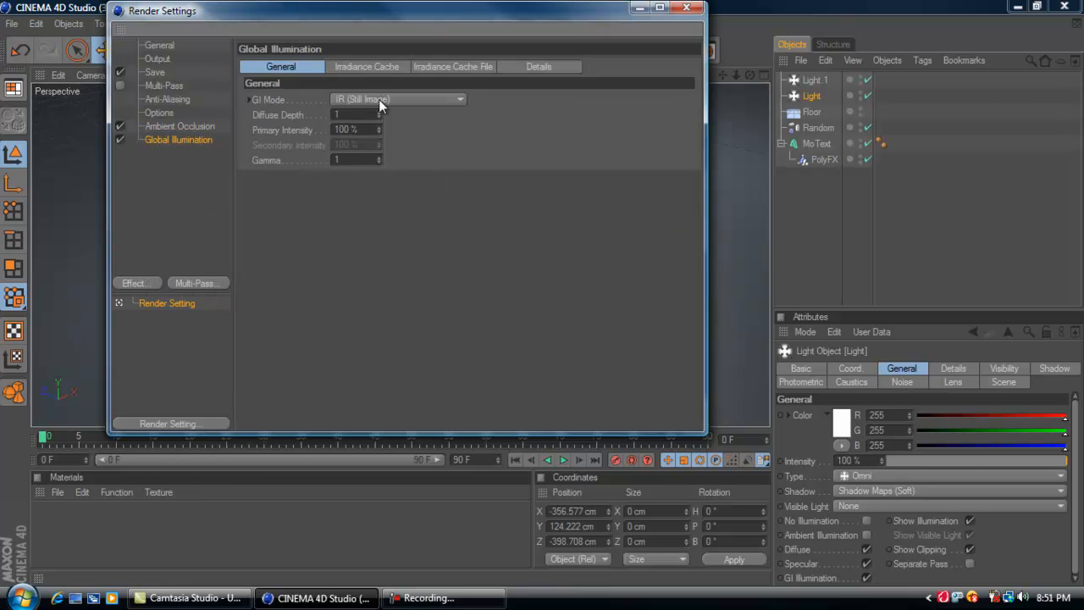
left_click(393, 98)
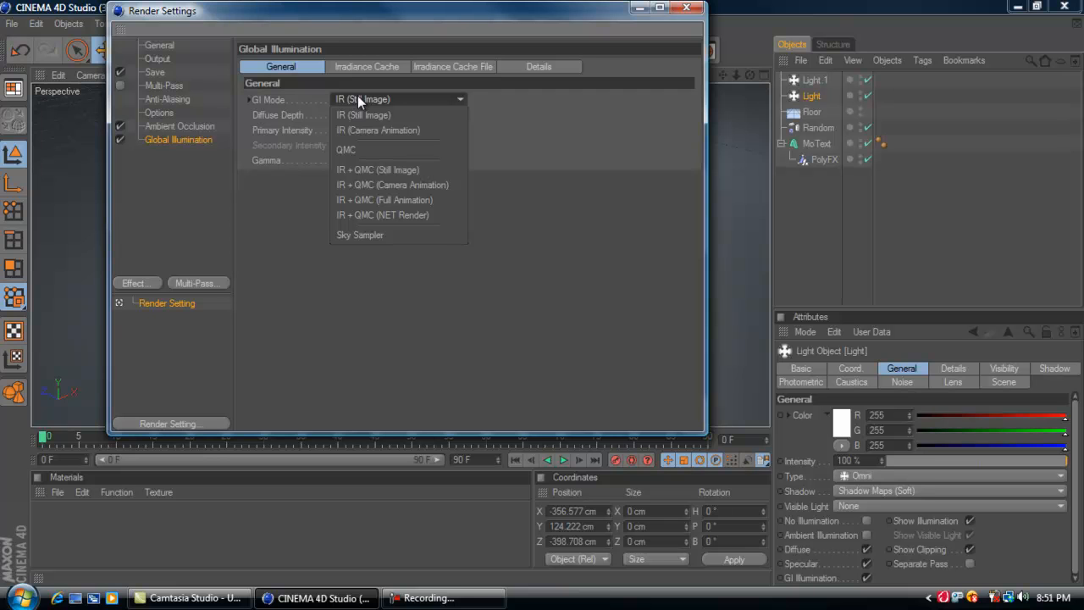
mouse_move(414, 179)
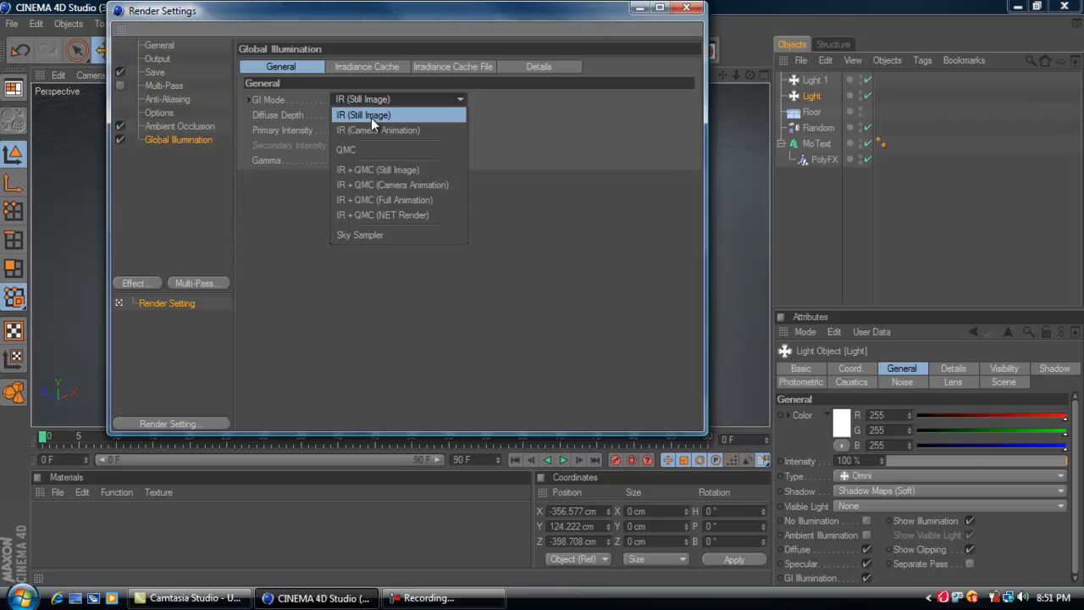
left_click(364, 115)
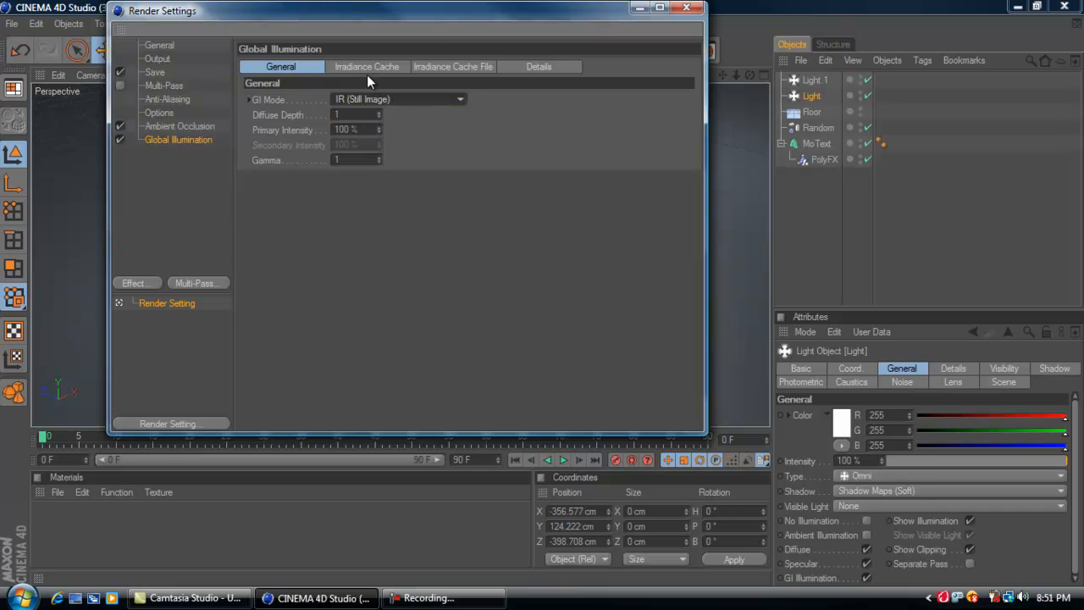
- Set the irradiance cache Stochastic Samples and Record Density to Low
left_click(366, 66)
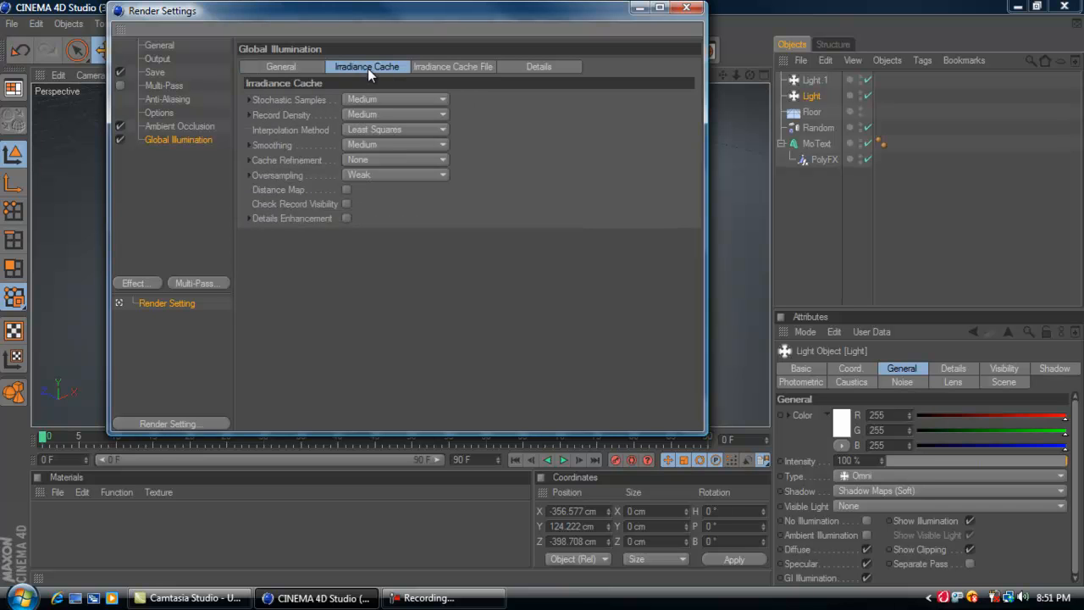
left_click(393, 98)
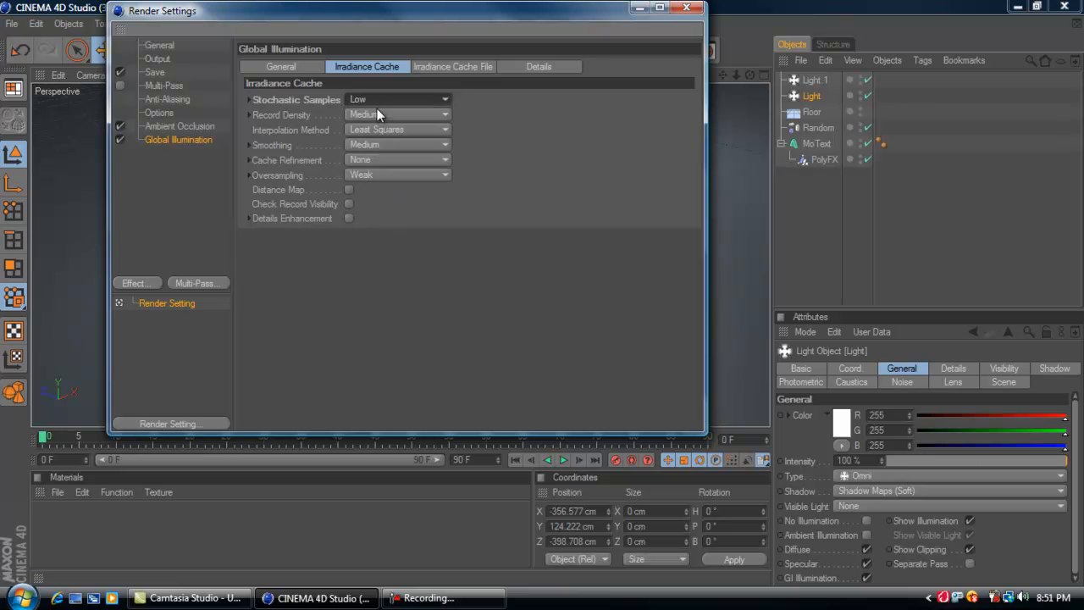
left_click(397, 115)
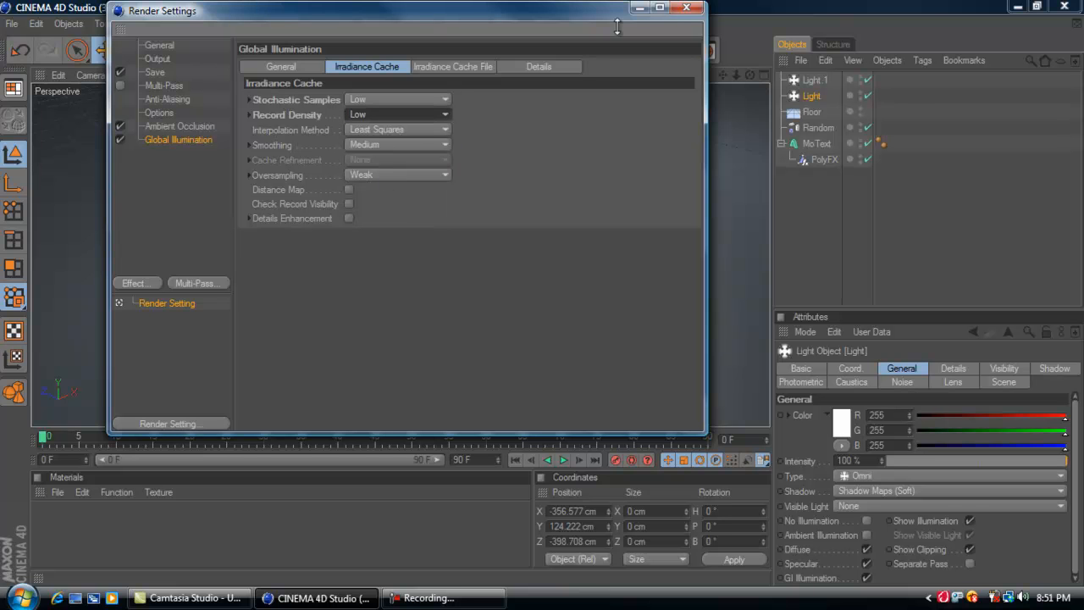
left_click(686, 10)
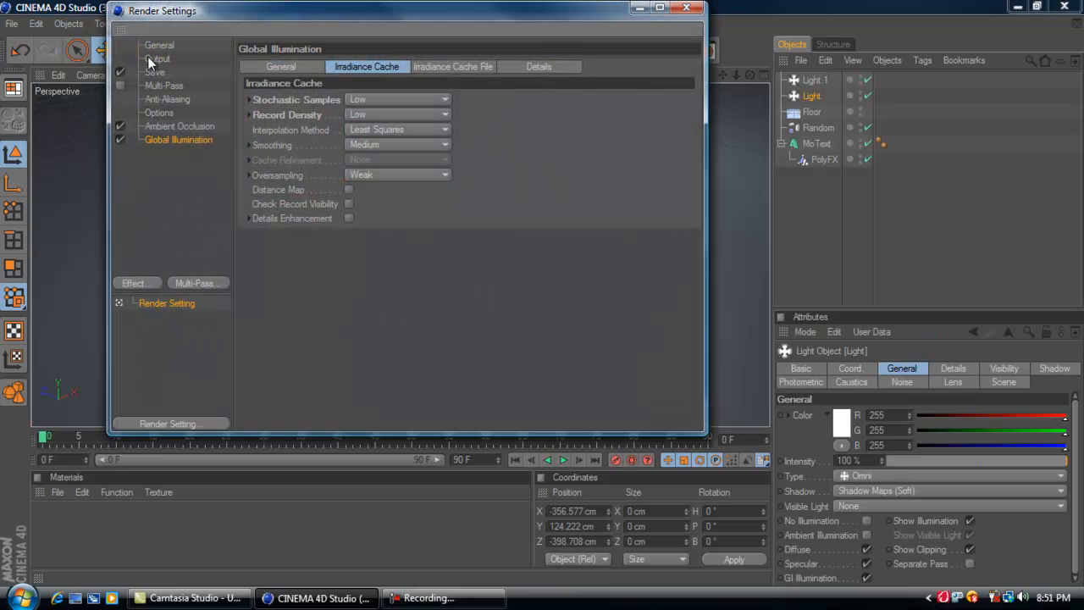
- Set the output size to 720 and choose QuickTime Movie as the save format
left_click(155, 61)
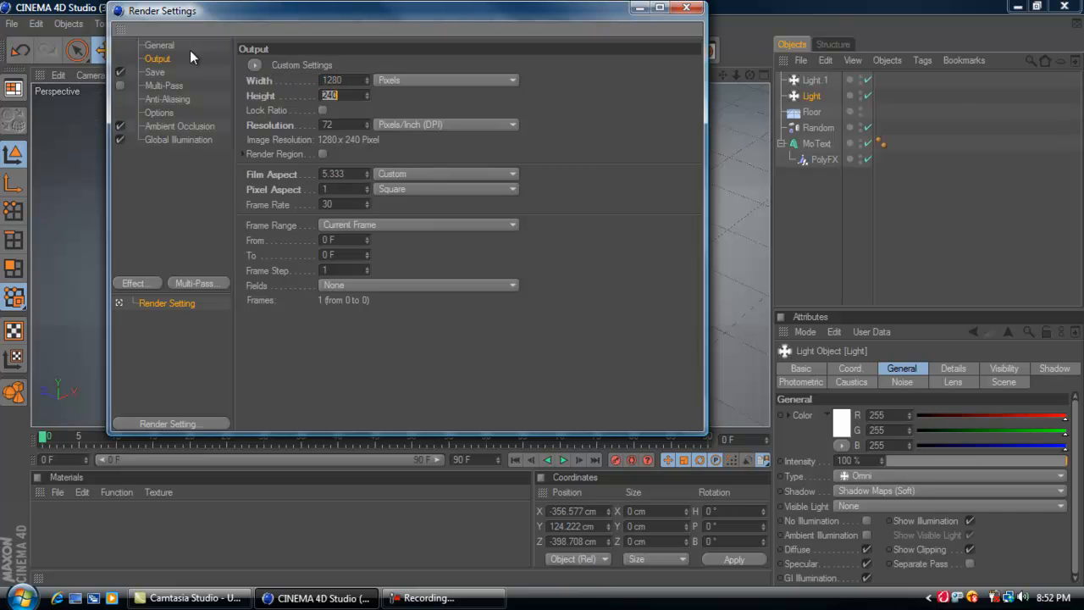
type("720")
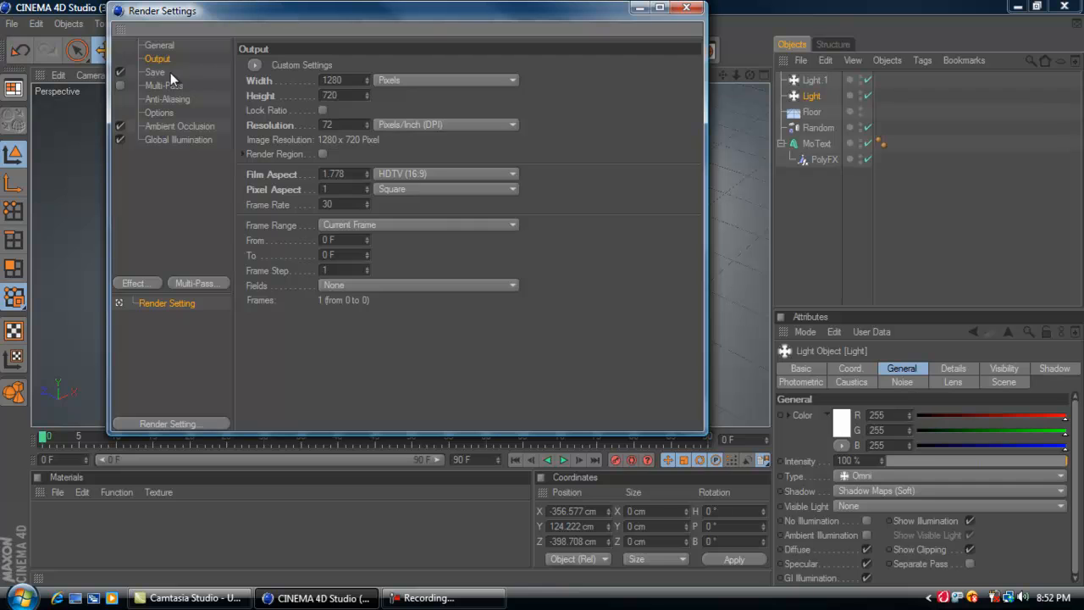
left_click(156, 71)
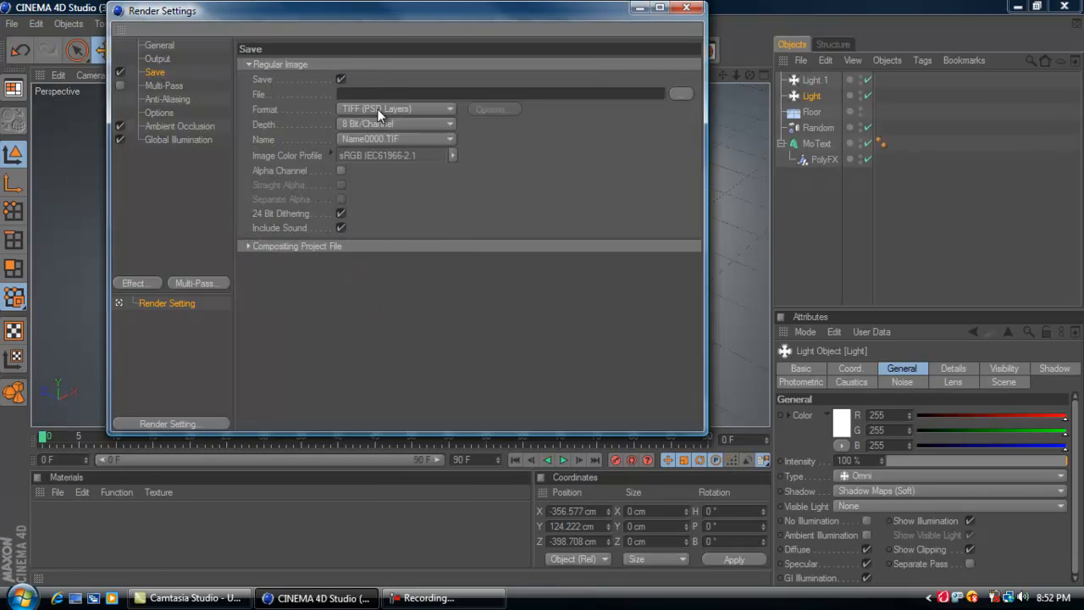
left_click(393, 109)
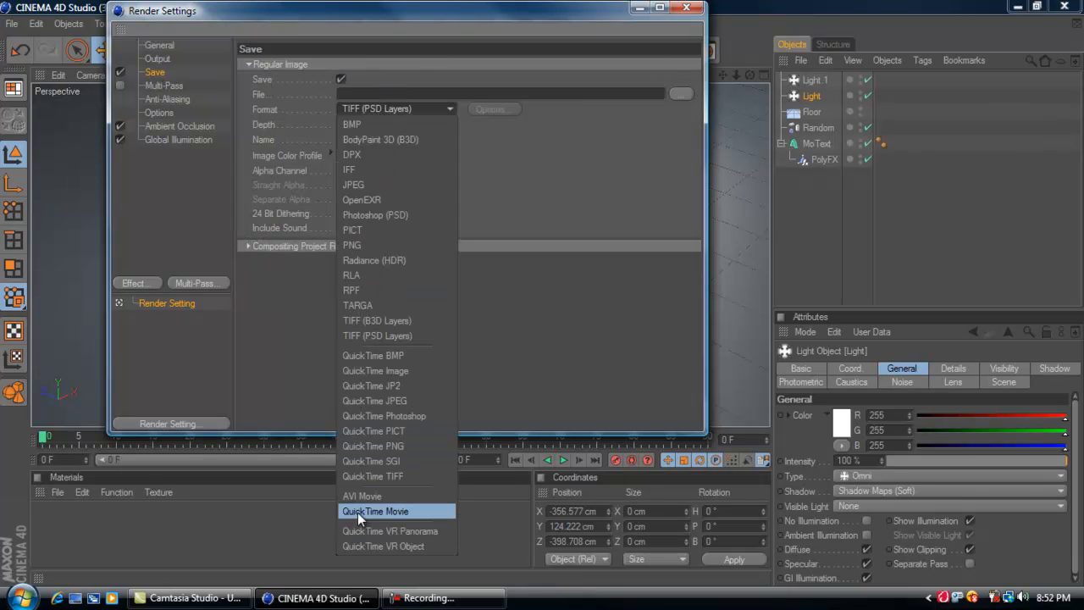
left_click(372, 511)
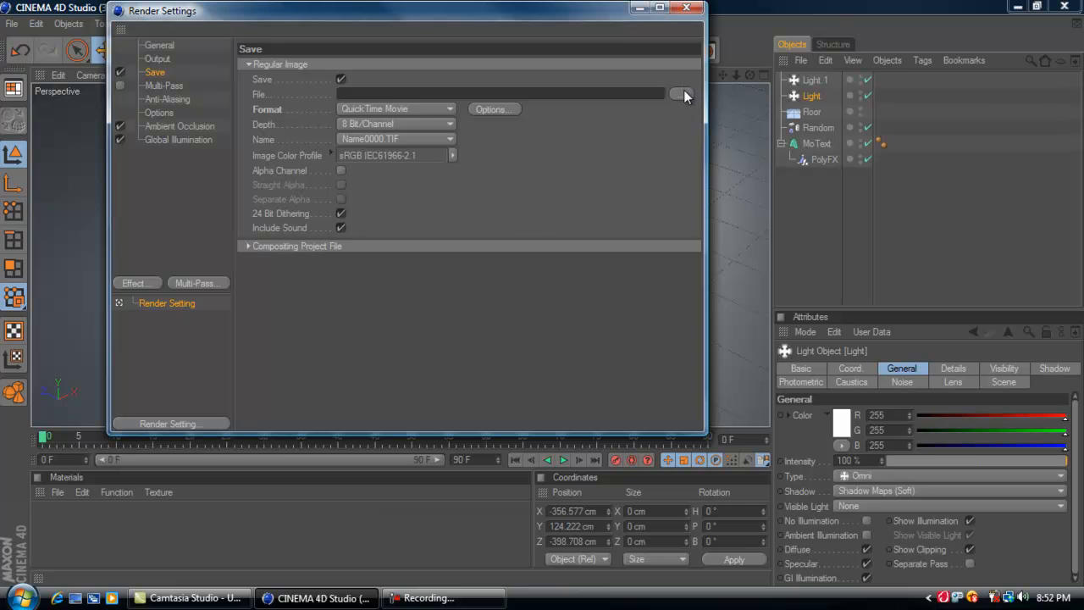
left_click(681, 95)
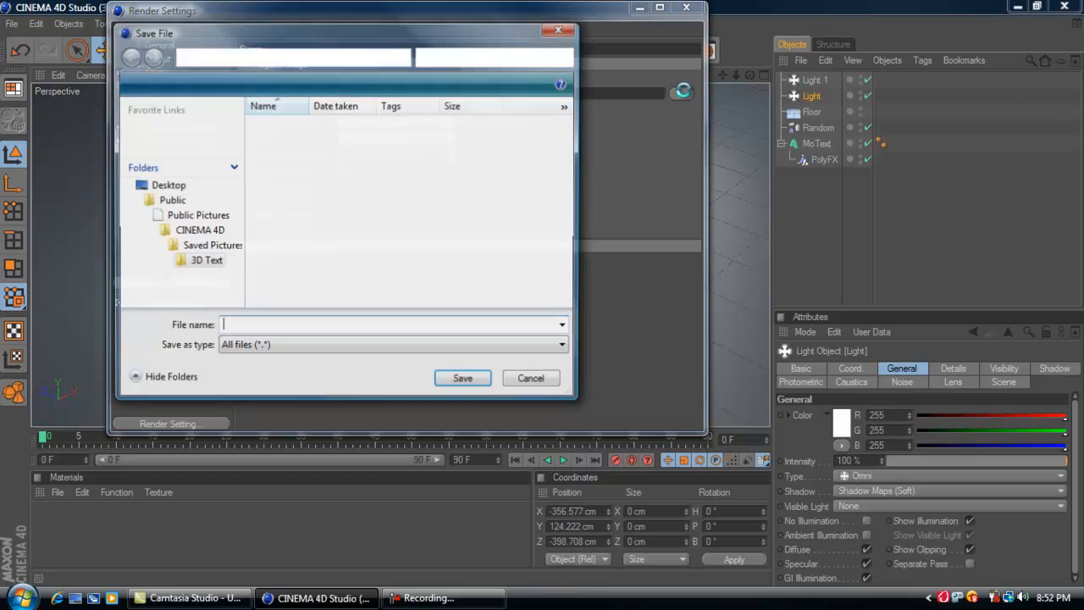
left_click(530, 378)
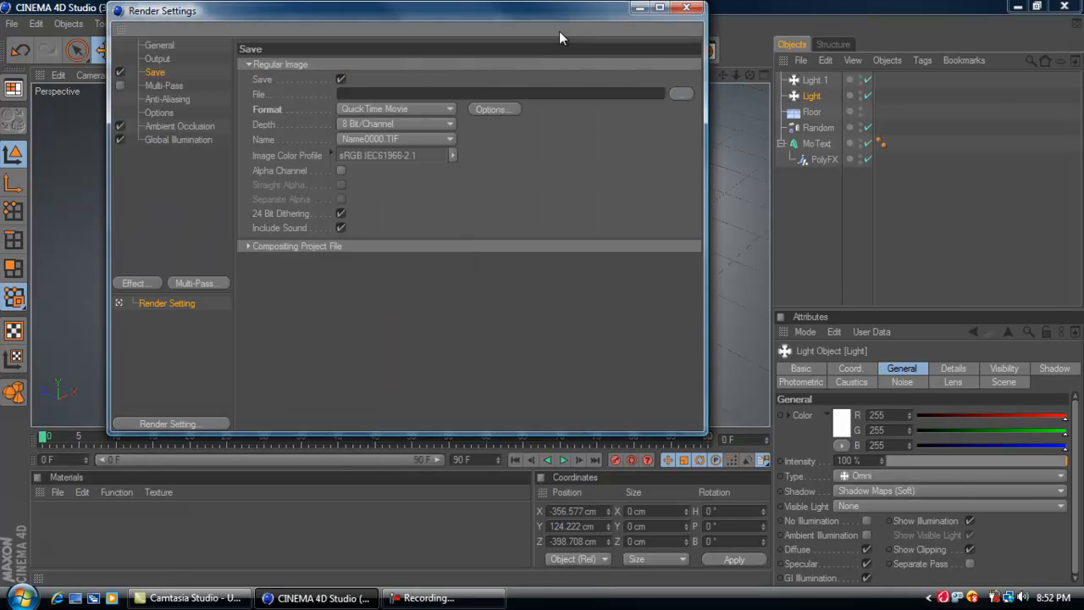
- Set the frame range to All Frames so frames 0–90 render
left_click(155, 58)
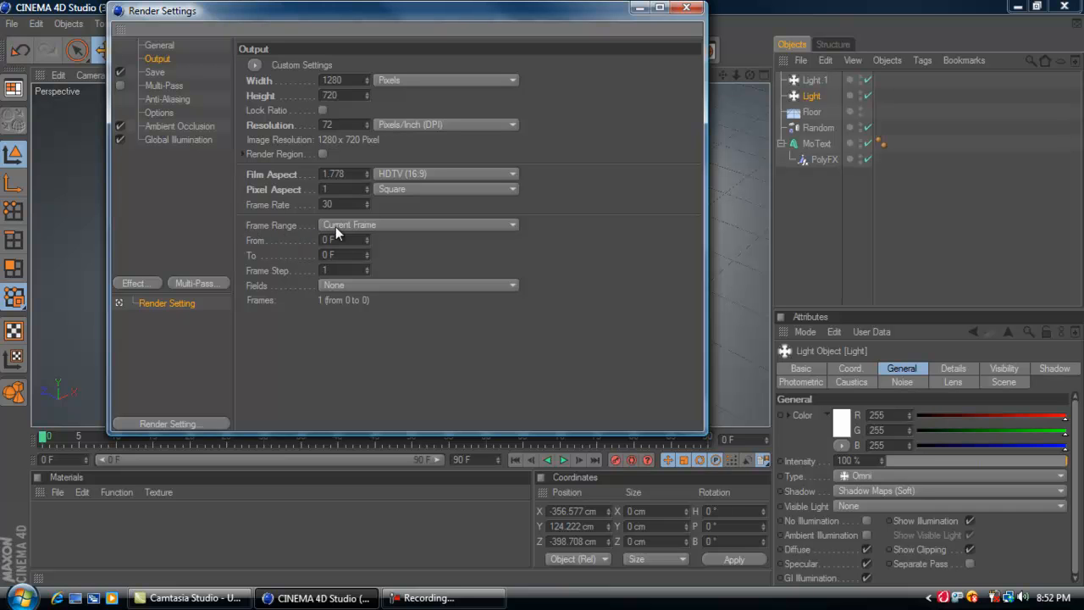
left_click(417, 223)
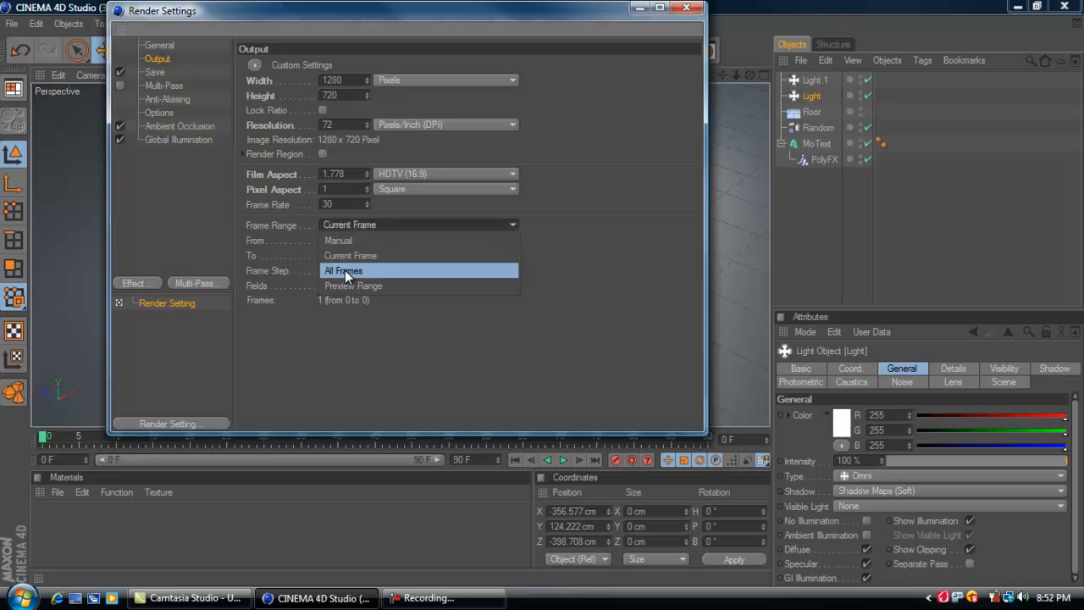
left_click(342, 271)
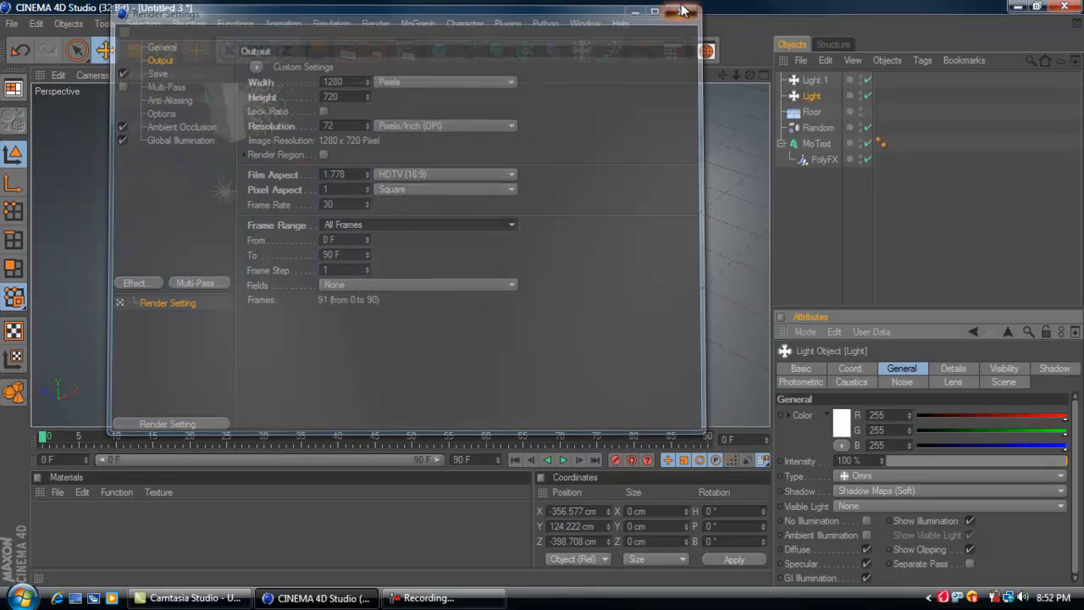
- Select PolyFX and scrub the timeline to confirm RUS assembles by frame 90
left_click(679, 10)
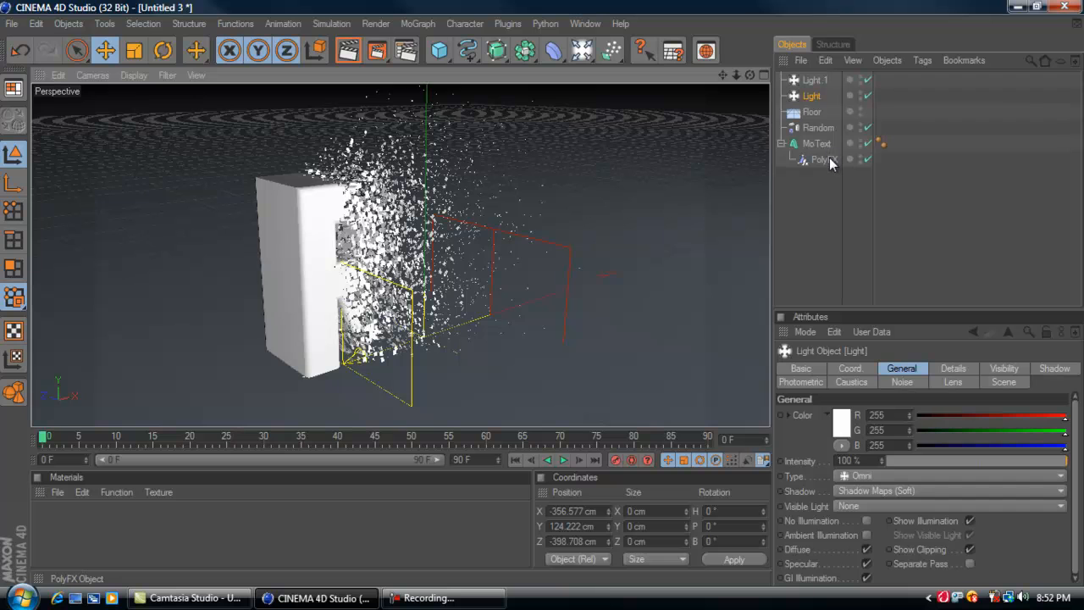
left_click(821, 159)
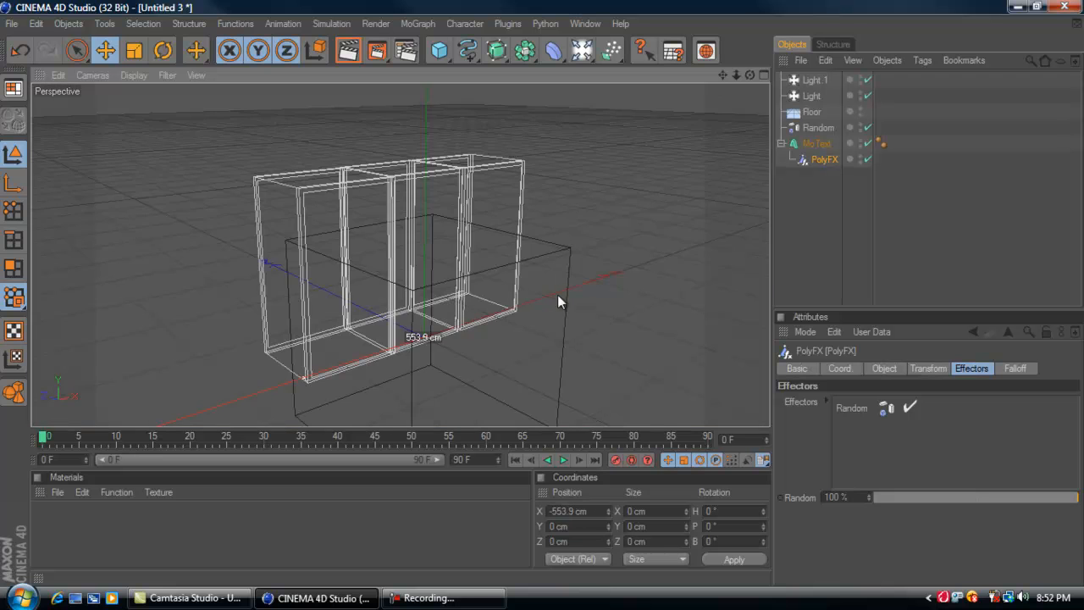
left_click(617, 460)
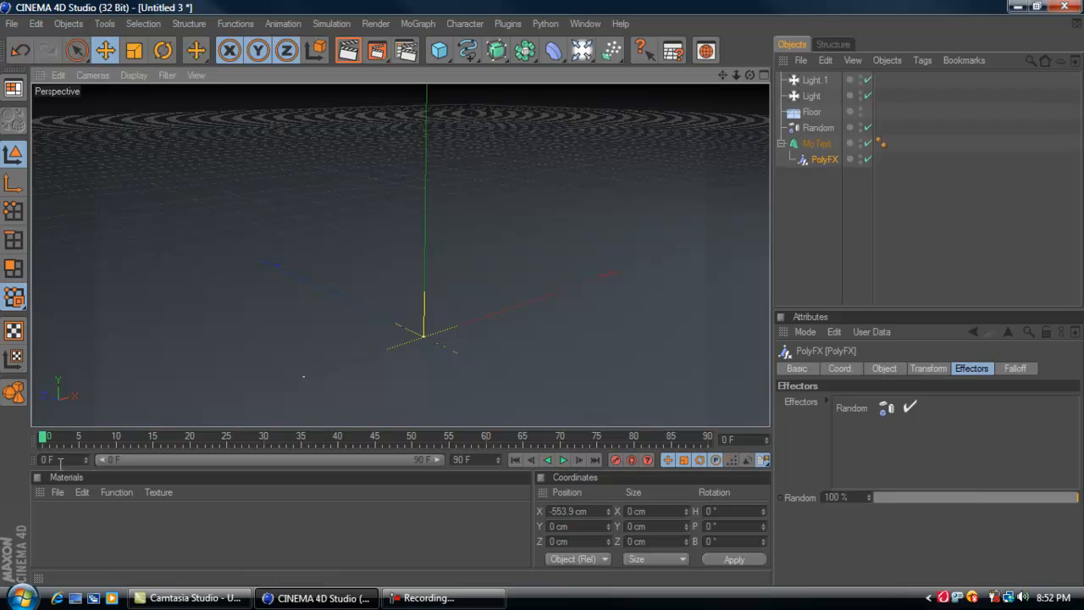
mouse_move(614, 461)
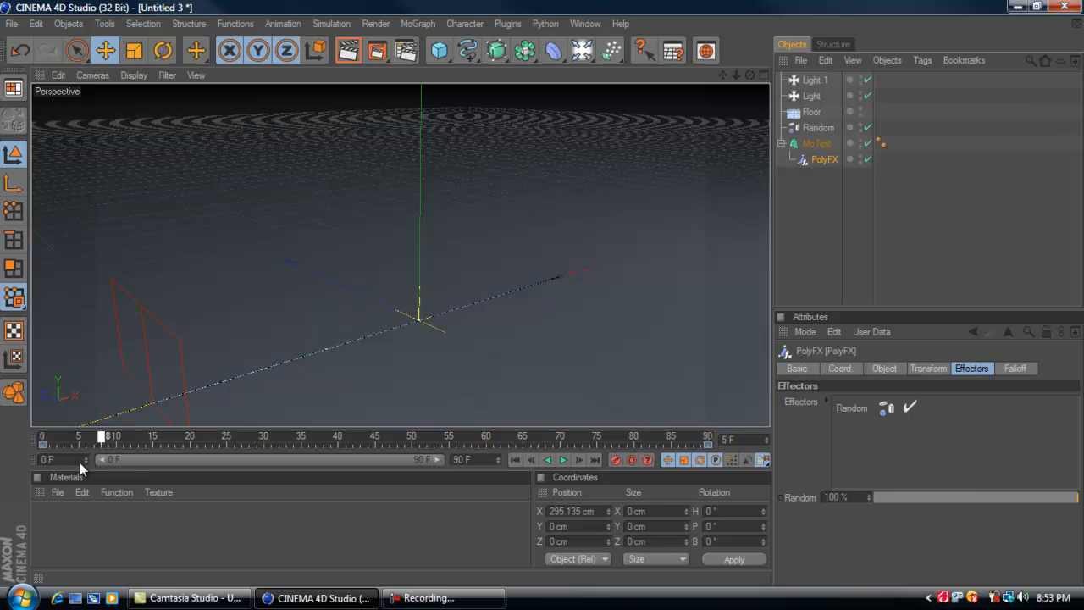
left_click_drag(101, 437, 386, 436)
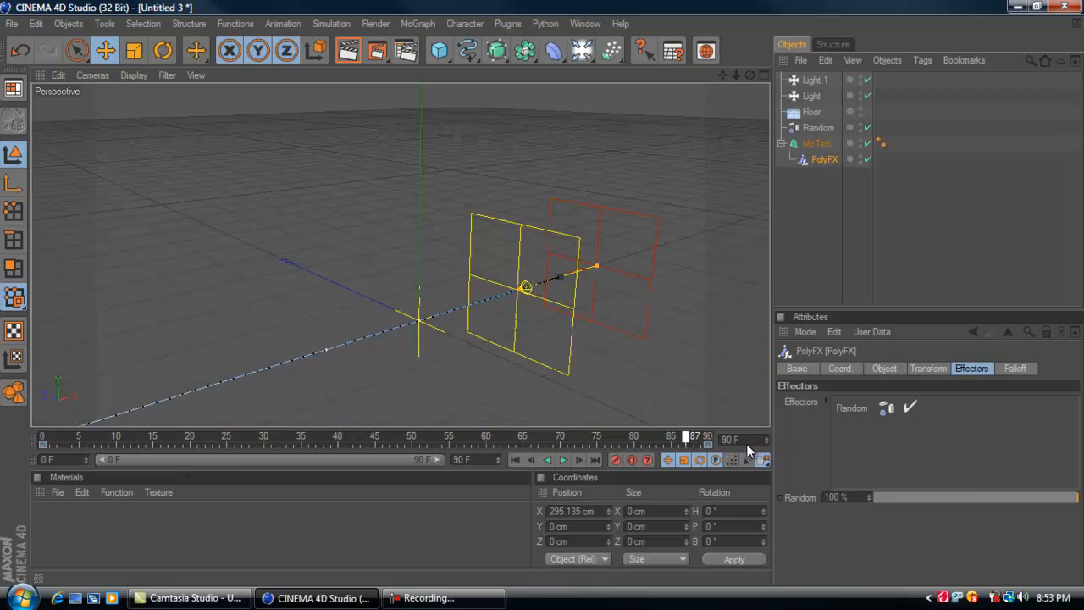
left_click_drag(686, 438, 708, 439)
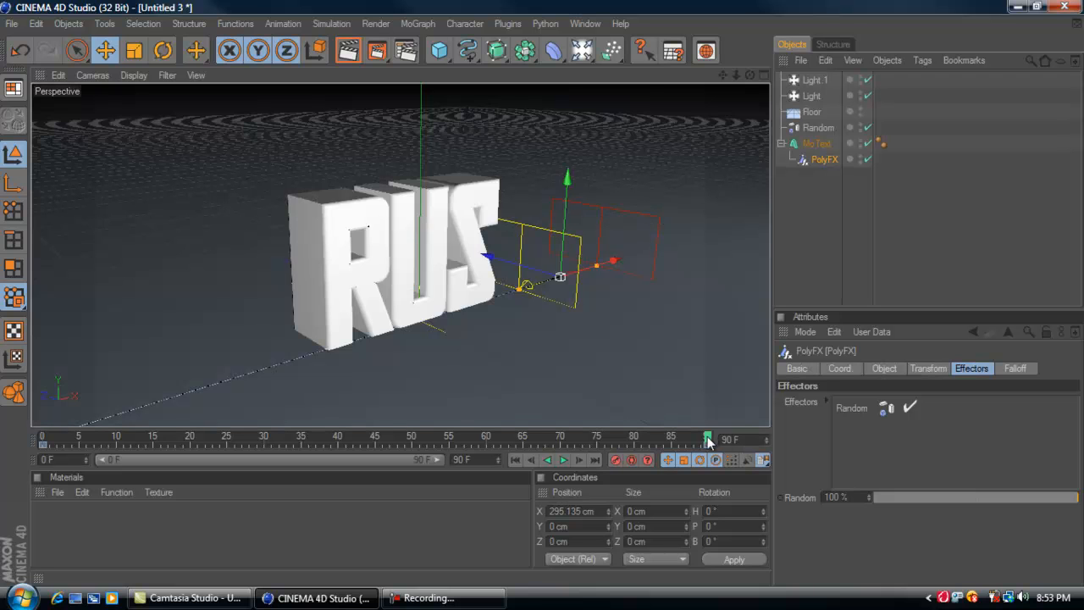
mouse_move(57, 501)
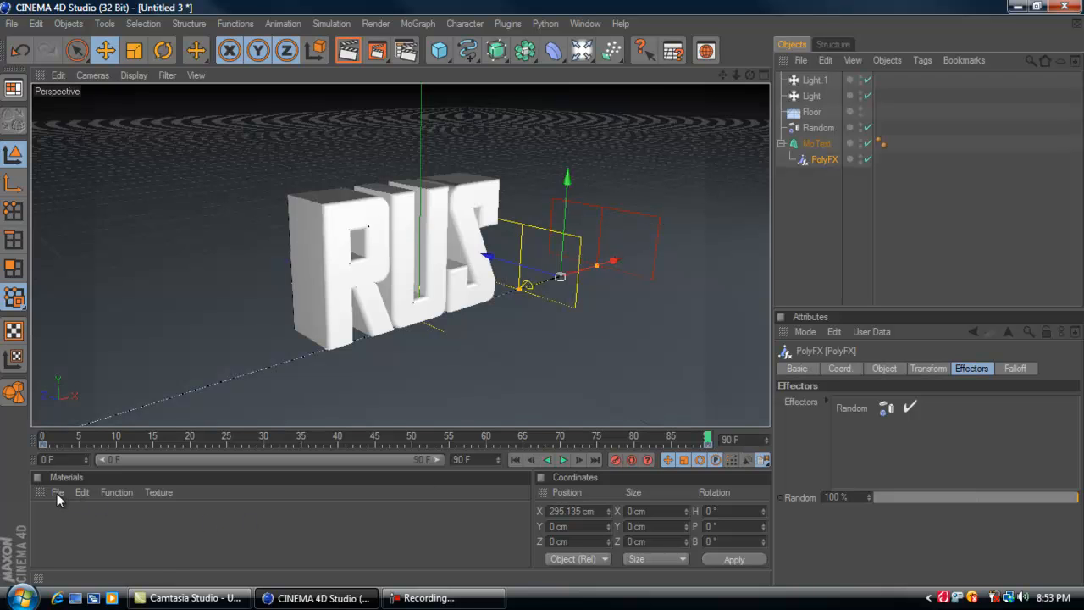
- Load a preset material library through the Material Manager's File menu
left_click(58, 491)
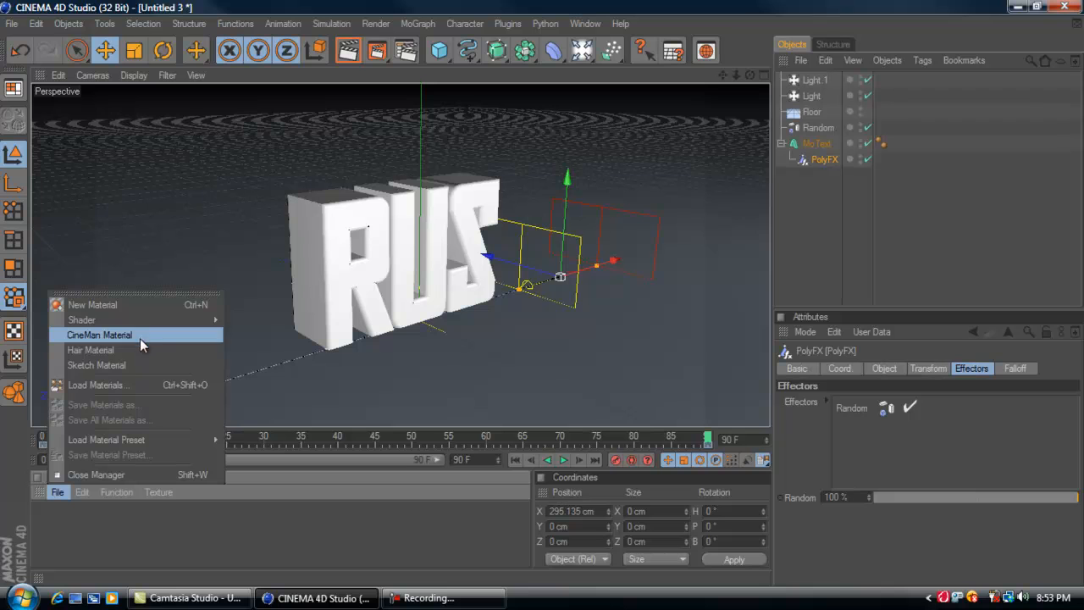
mouse_move(129, 389)
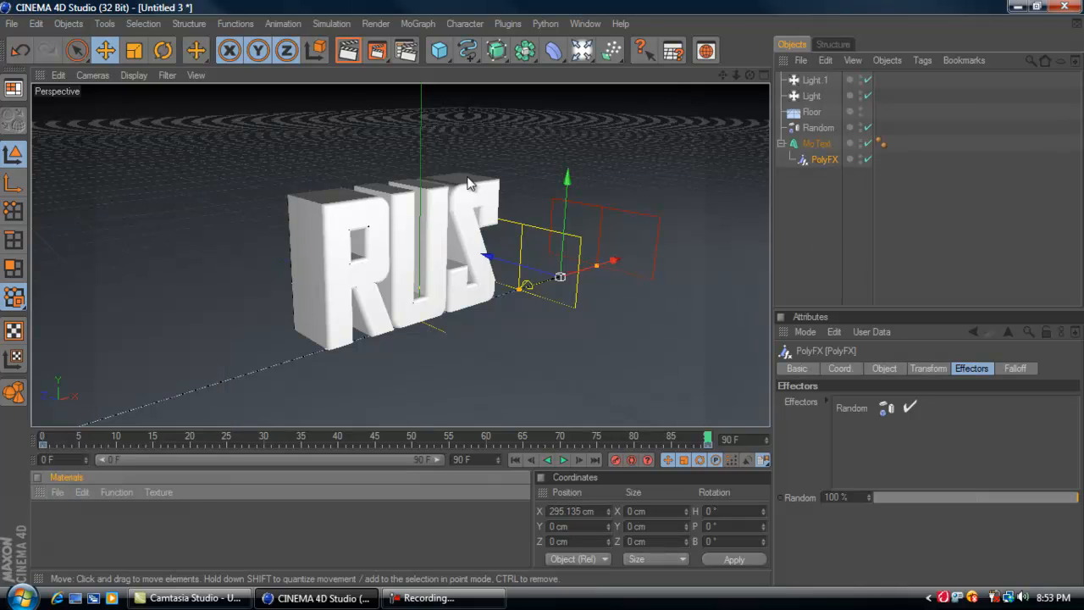
mouse_move(558, 351)
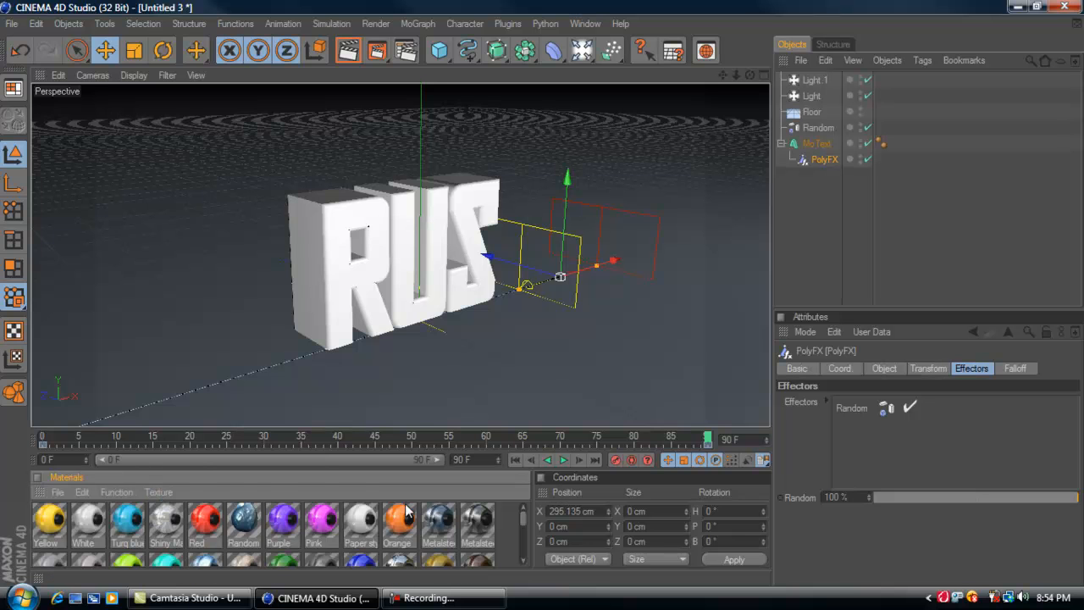
scroll("down", 3)
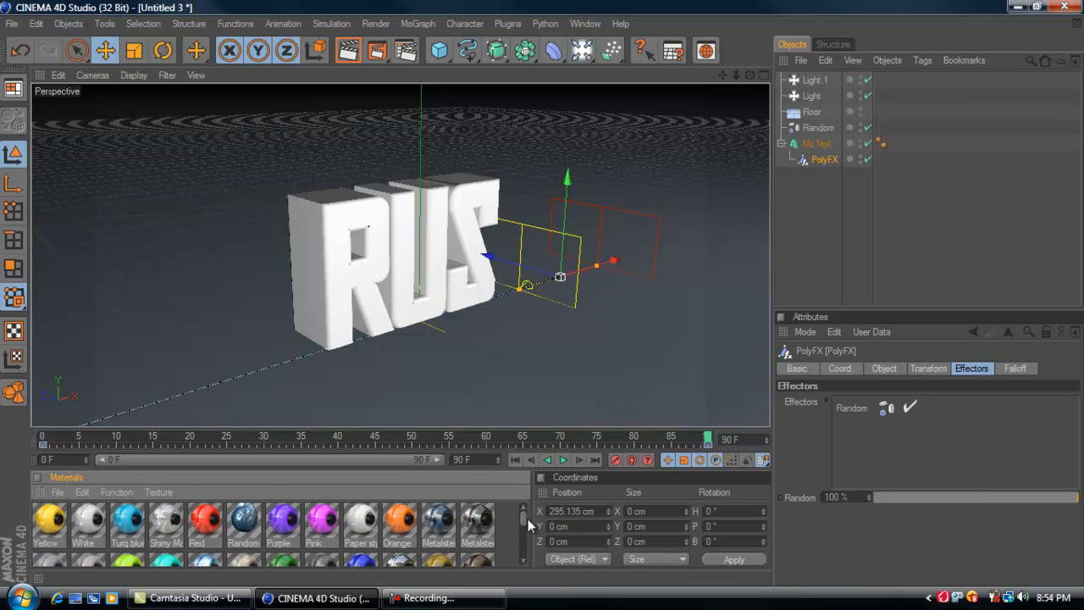
scroll("down", 3)
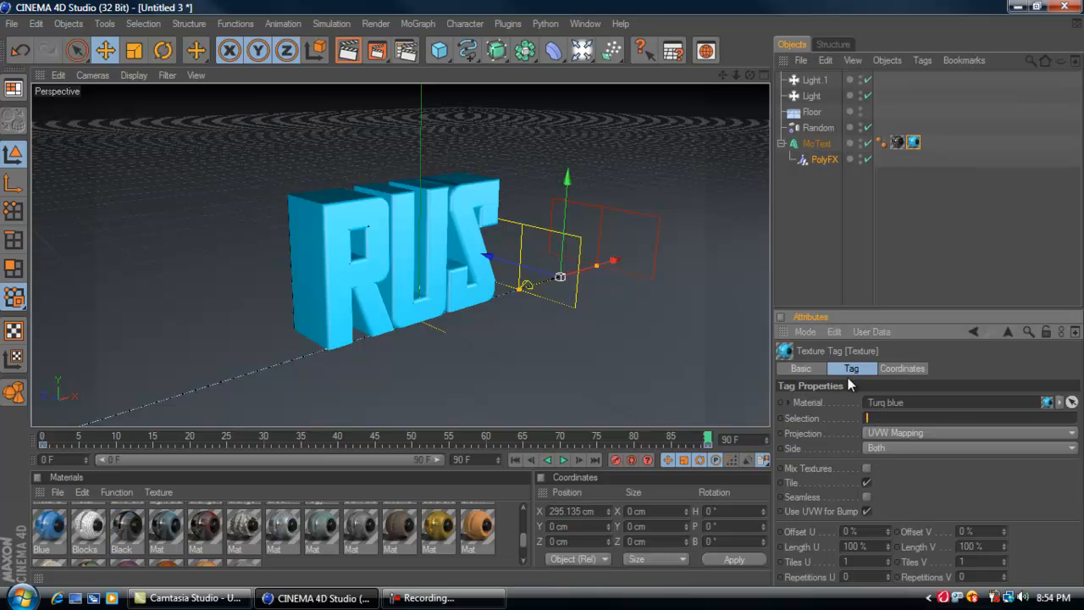
- Restrict the turquoise material to selection C1 so only the front faces use it
type("C1")
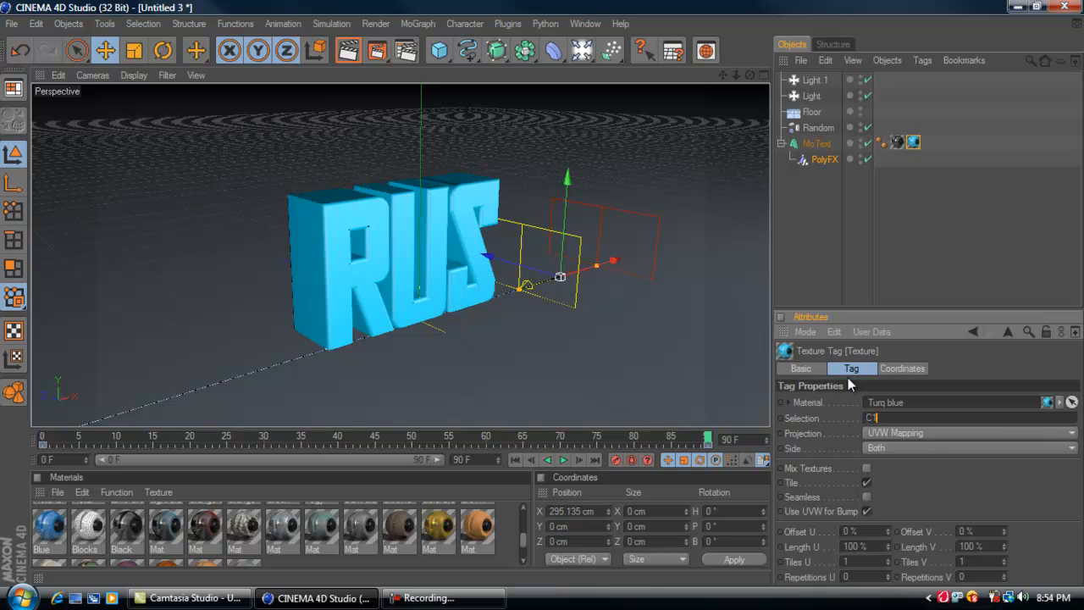
mouse_move(892, 254)
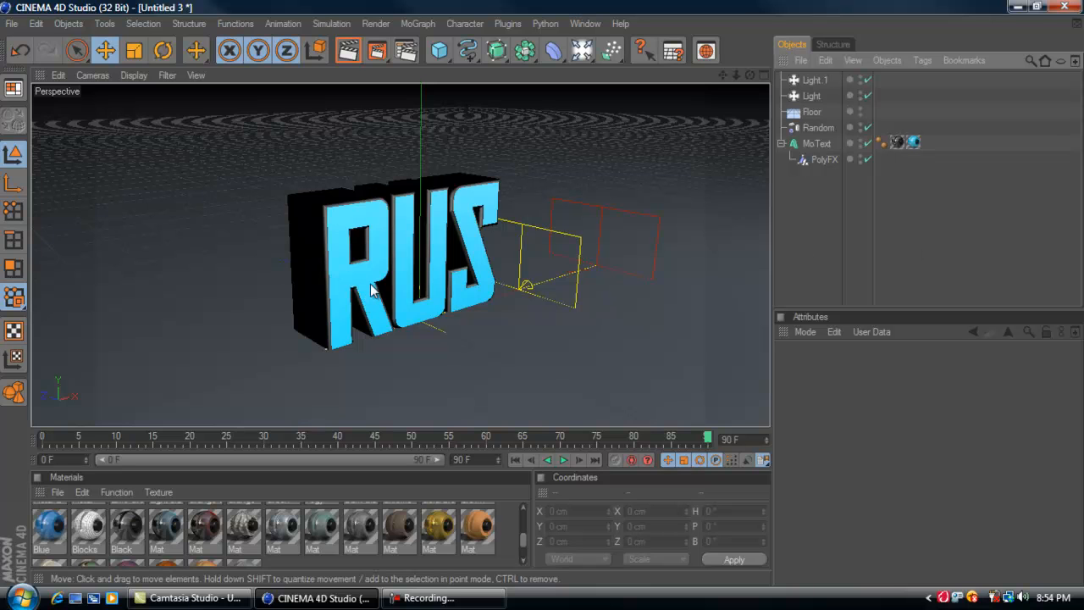
mouse_move(410, 268)
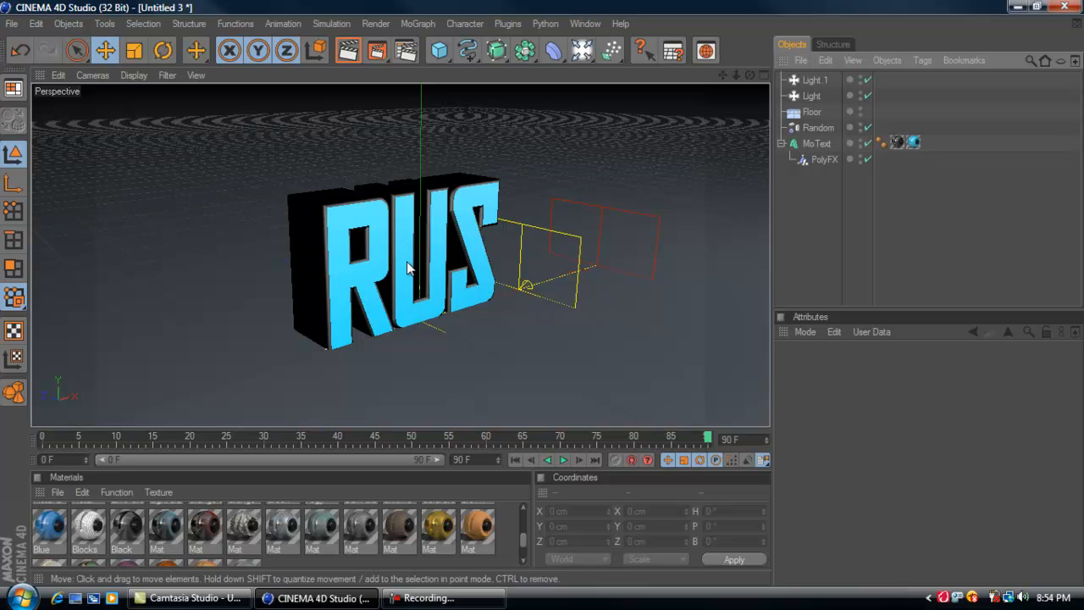
mouse_move(393, 174)
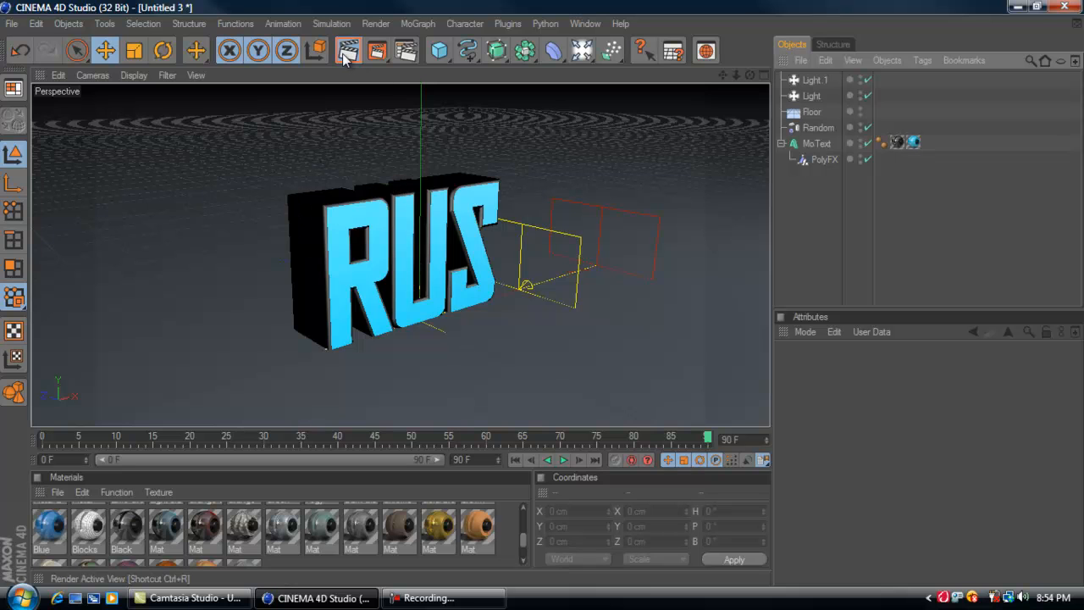
left_click(349, 47)
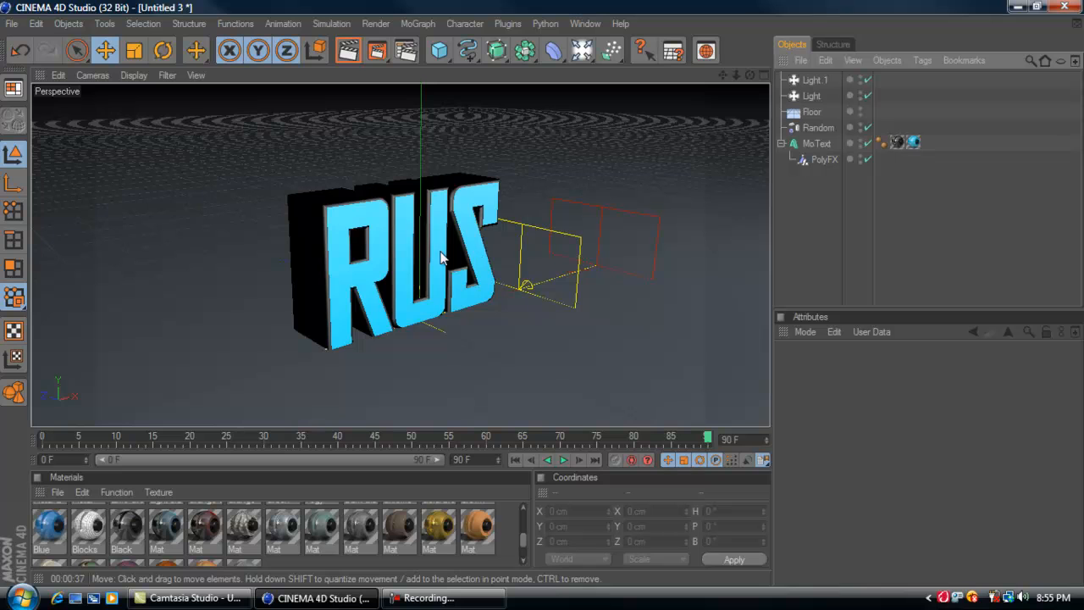
mouse_move(296, 415)
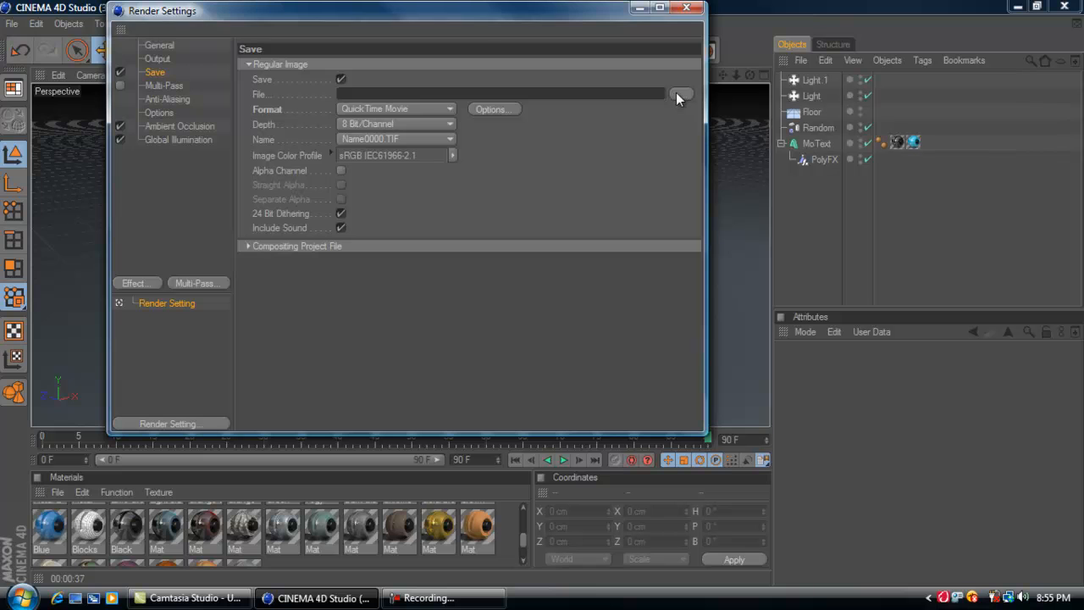
- Set the movie to save as Tutorial in the 3D Text folder and close Render Settings
left_click(671, 93)
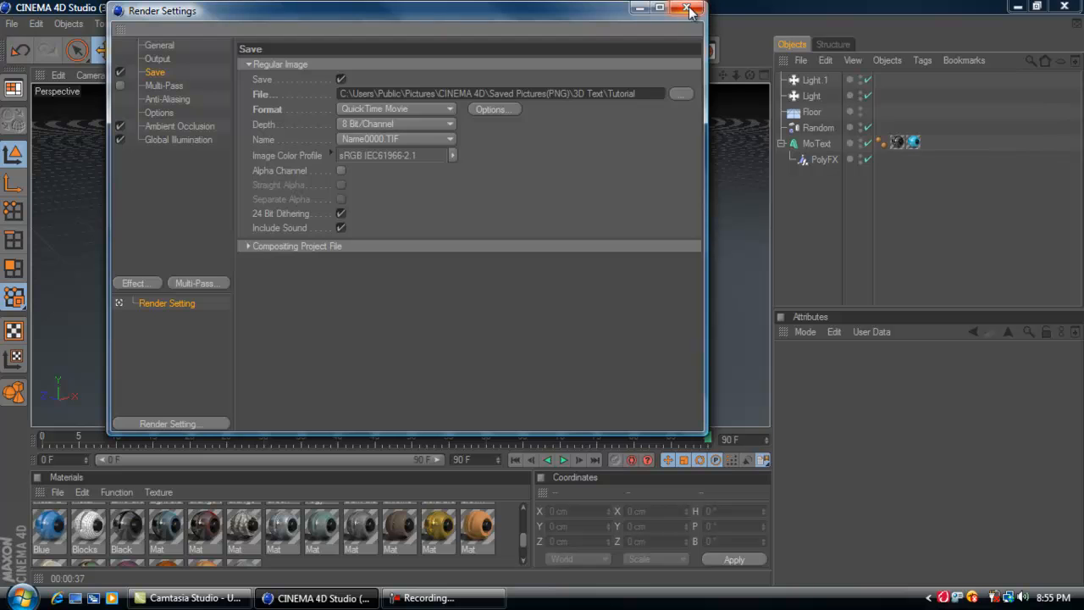
left_click(686, 10)
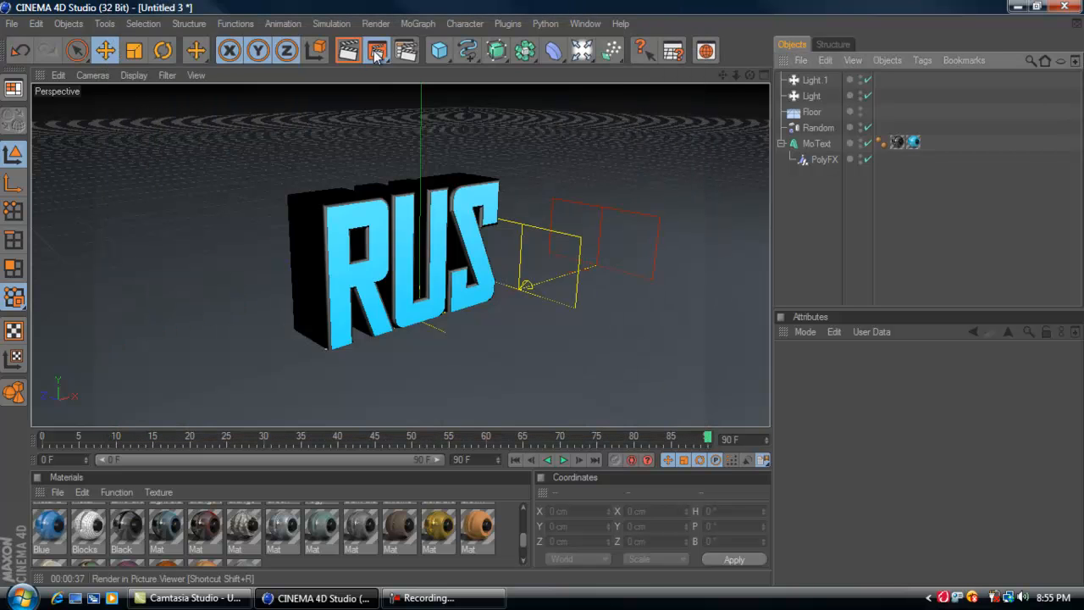
left_click(363, 48)
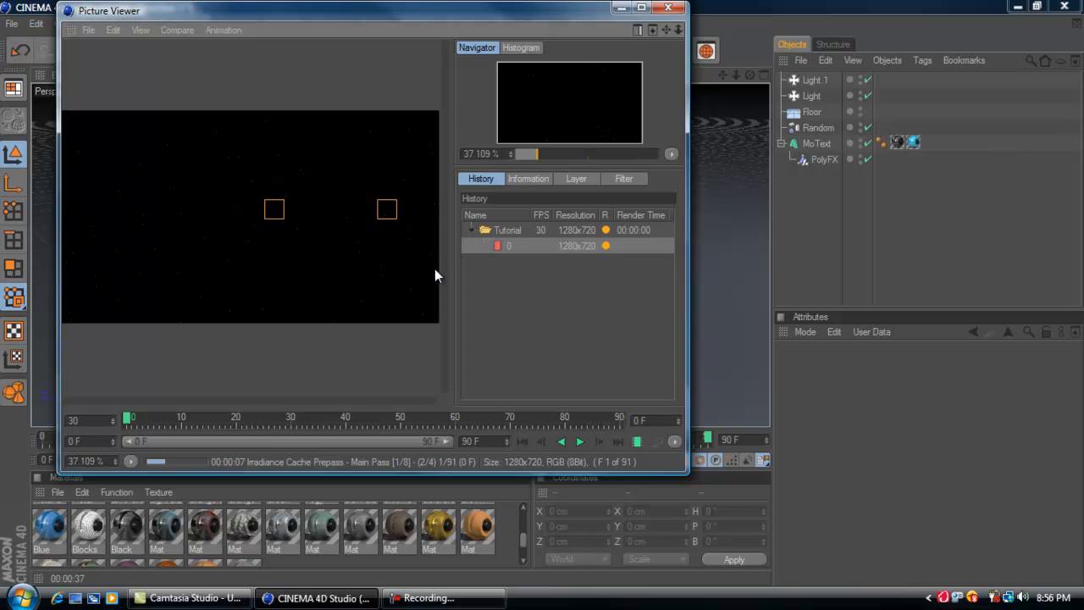
mouse_move(669, 12)
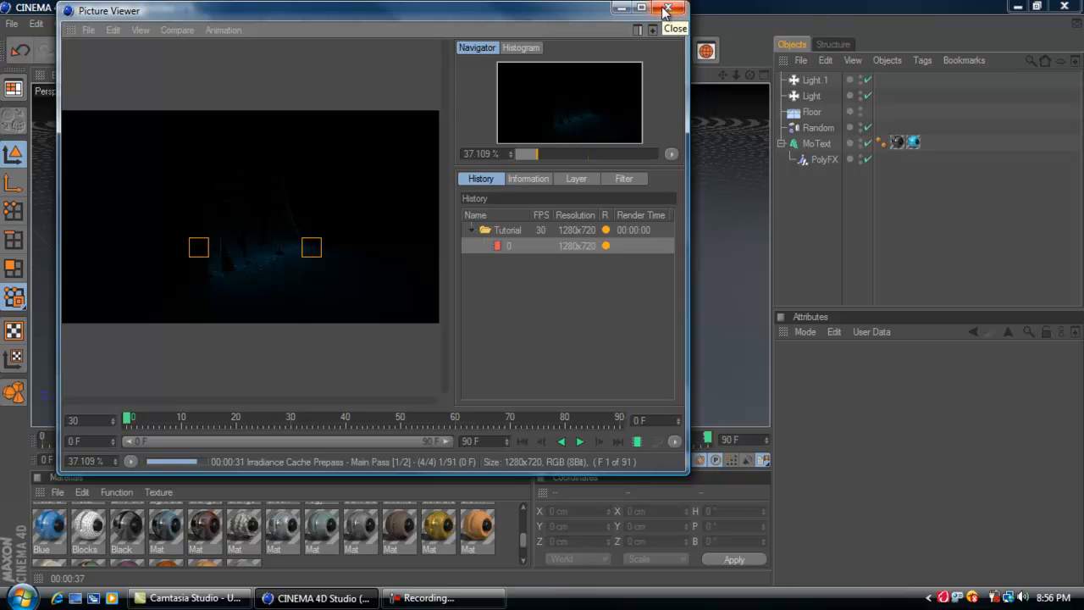
left_click(668, 9)
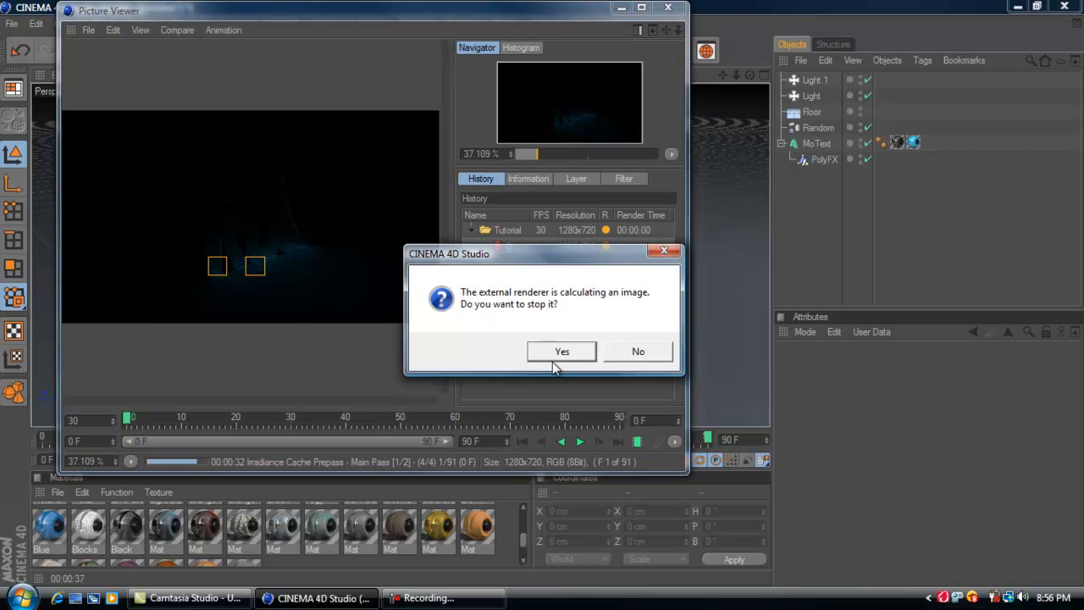
left_click(562, 351)
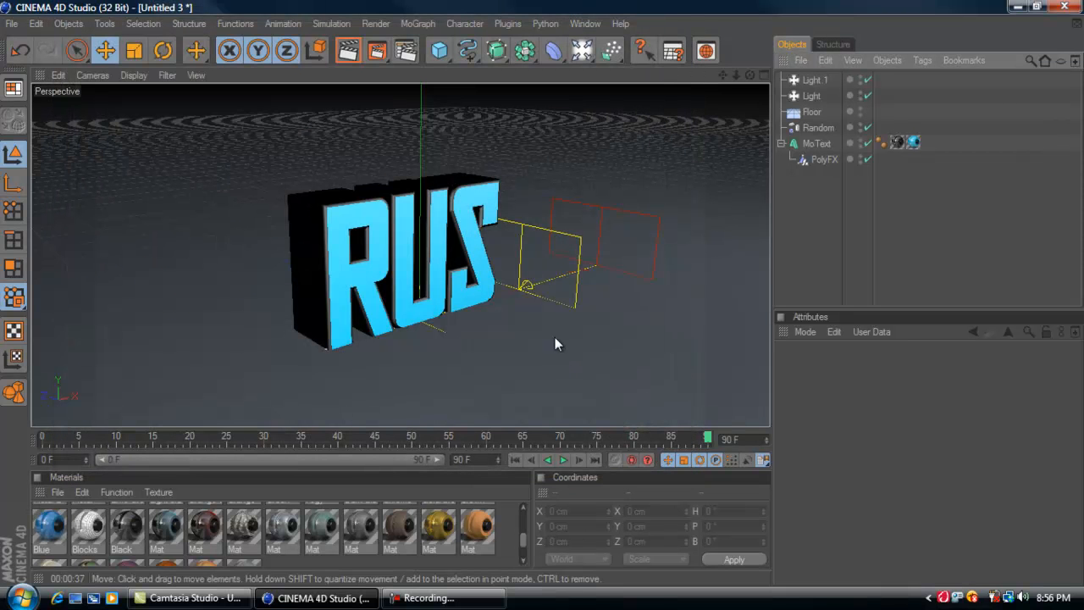